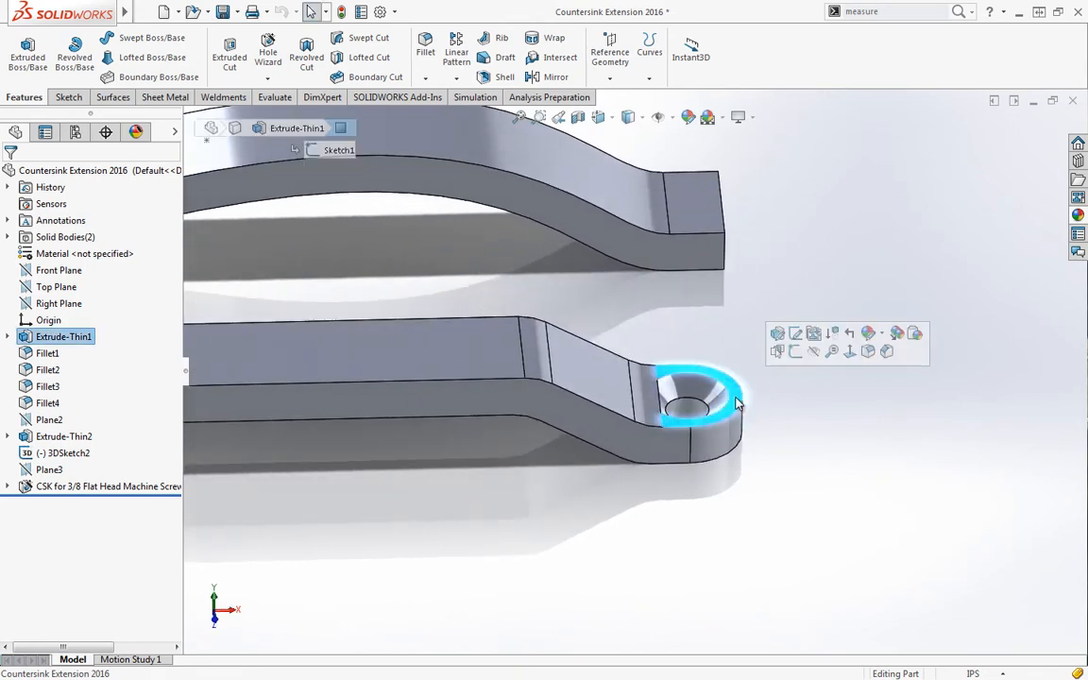
{"action": "mouse_move", "coordinate": [695, 406]}
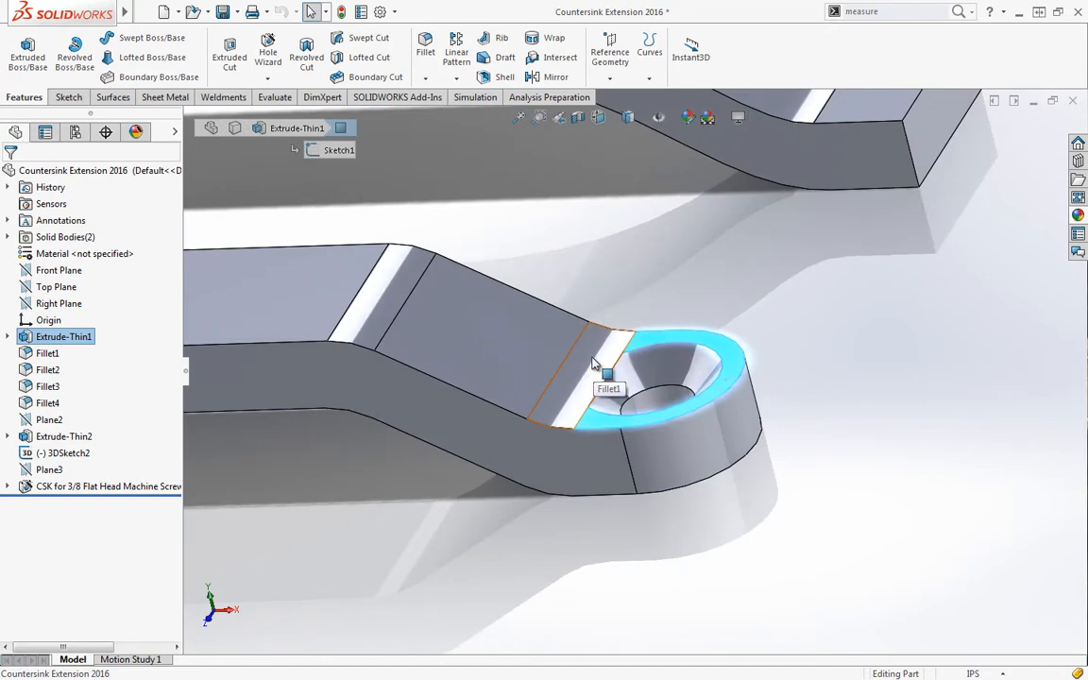
{"action": "mouse_move", "coordinate": [585, 366]}
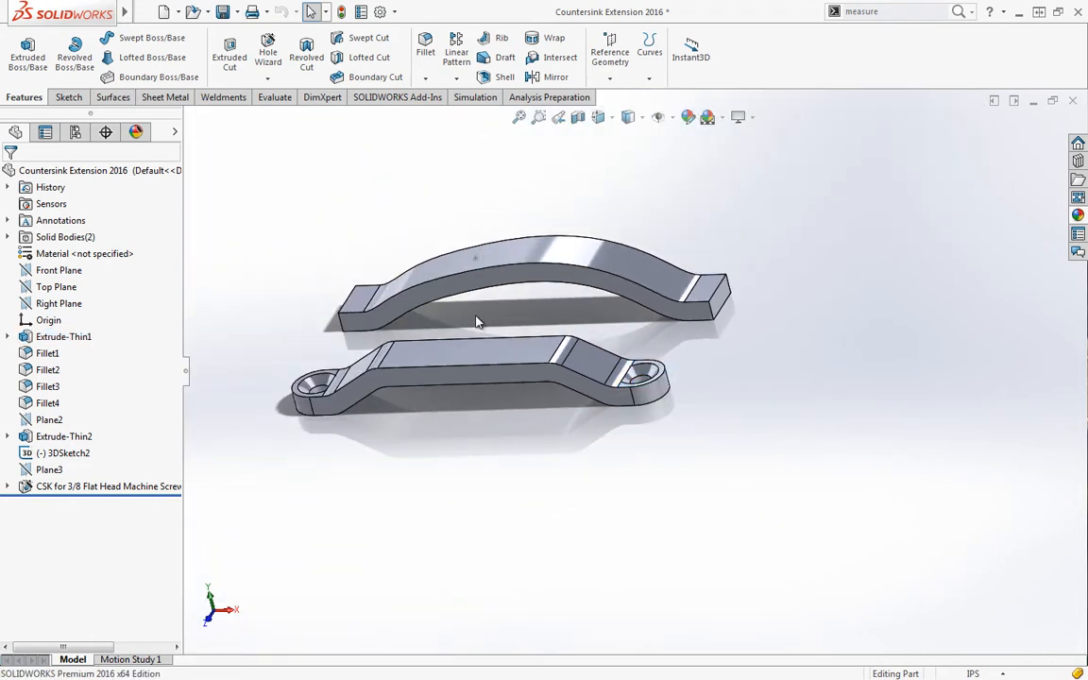
{"action": "mouse_move", "coordinate": [462, 476]}
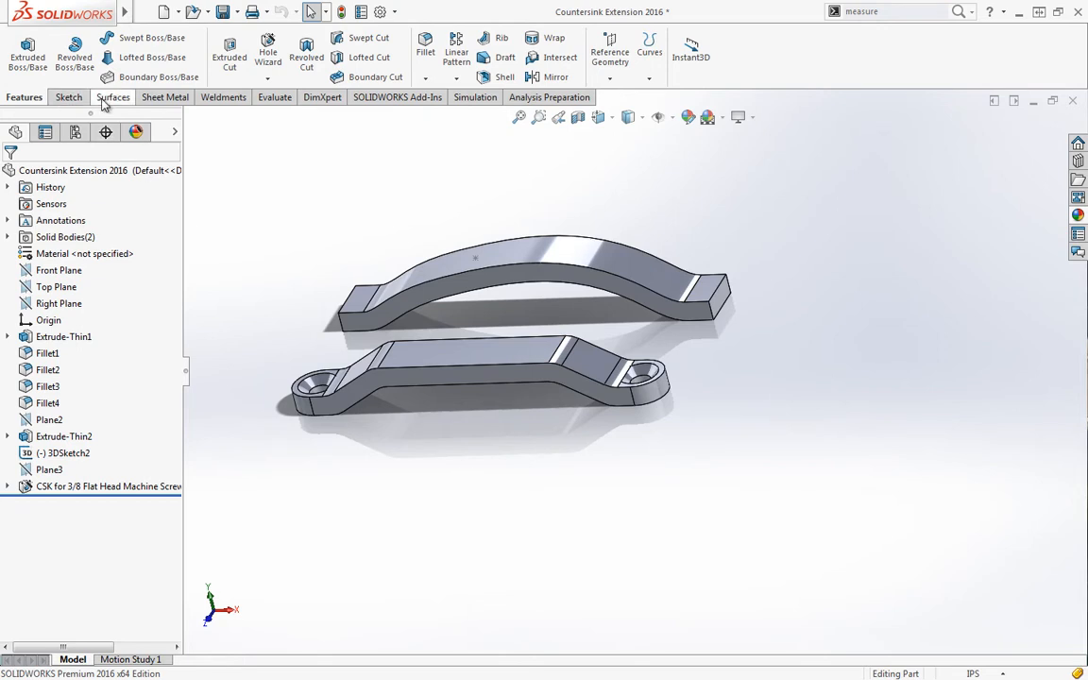
Pick a hidden face behind the lower bracket's countersink via Select Other
{"action": "left_click", "coordinate": [111, 96]}
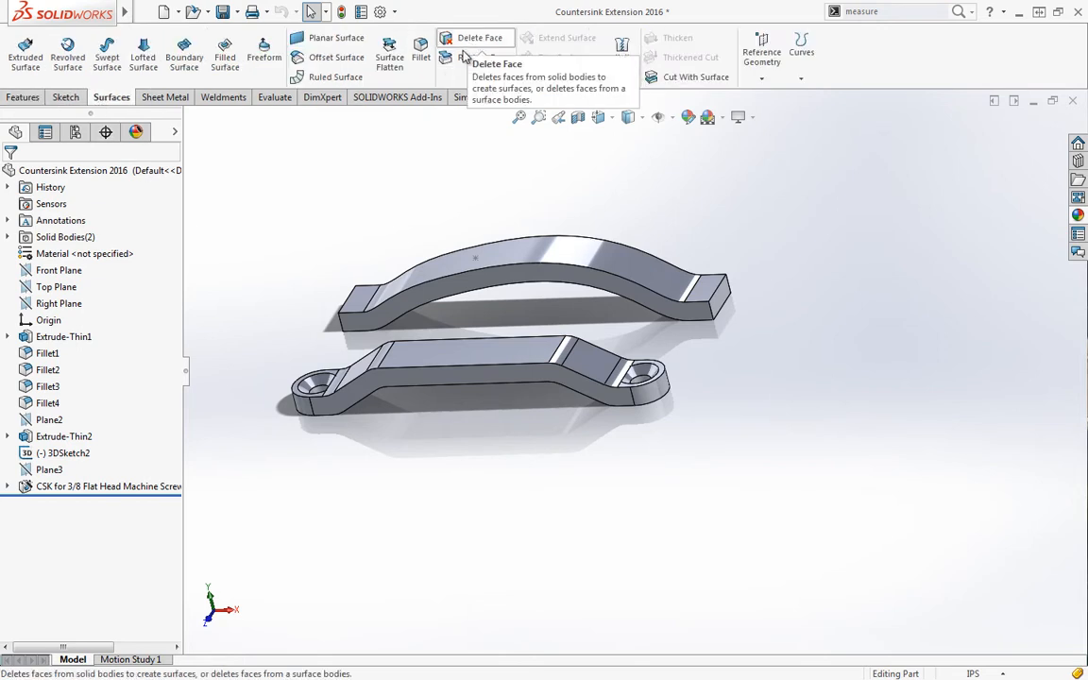
{"action": "left_click", "coordinate": [23, 96]}
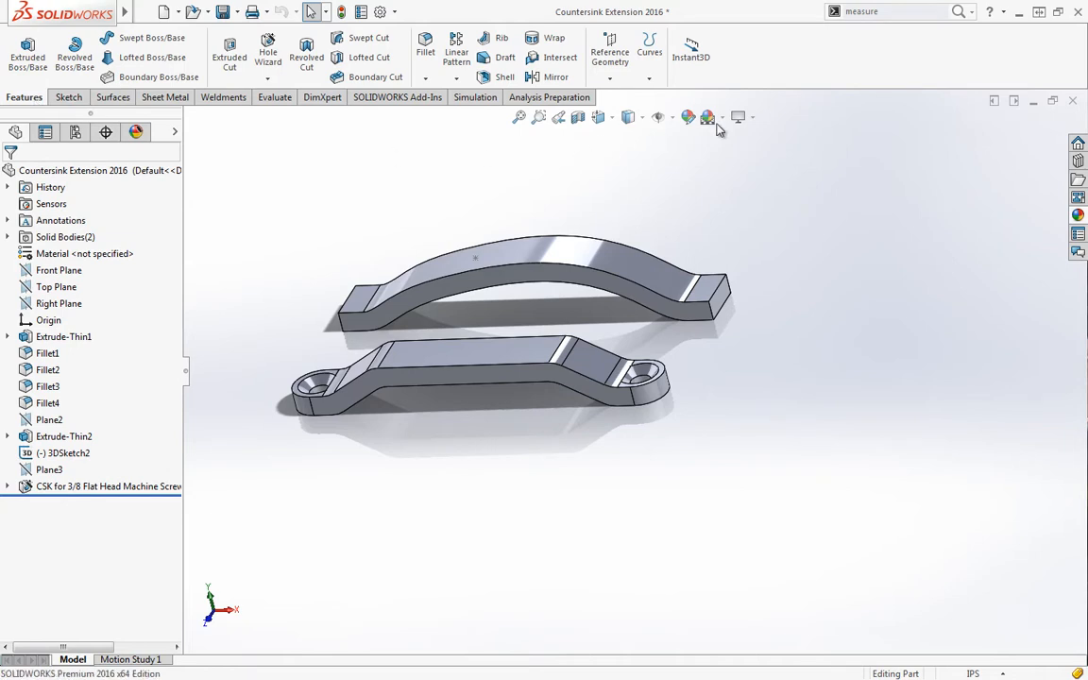
{"action": "mouse_move", "coordinate": [816, 70]}
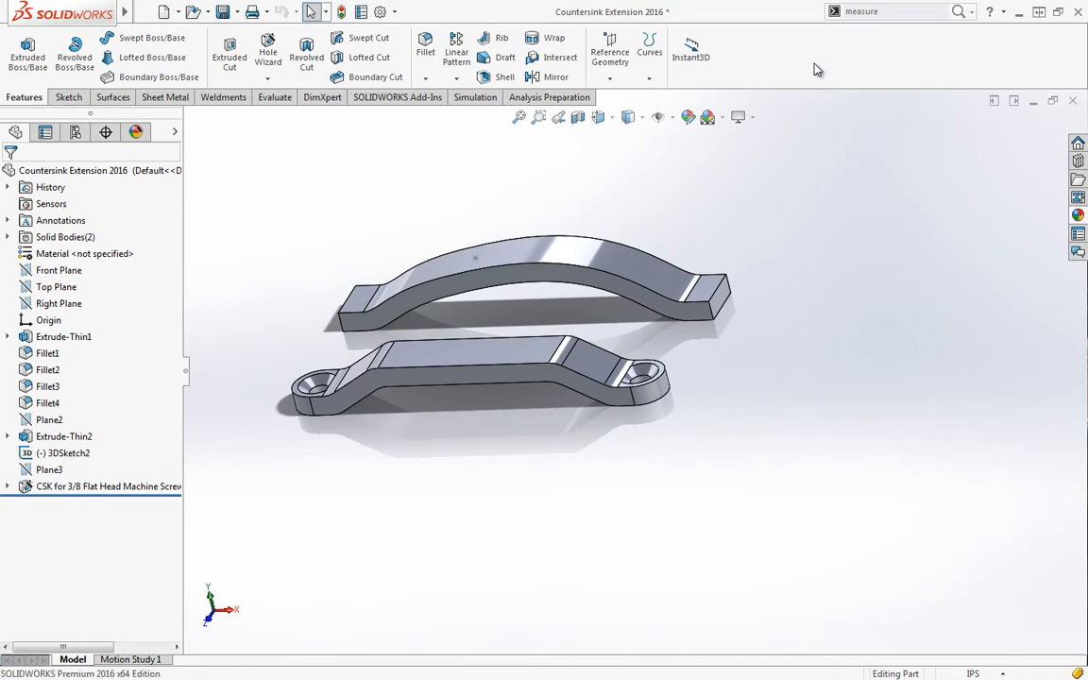
{"action": "mouse_move", "coordinate": [723, 386]}
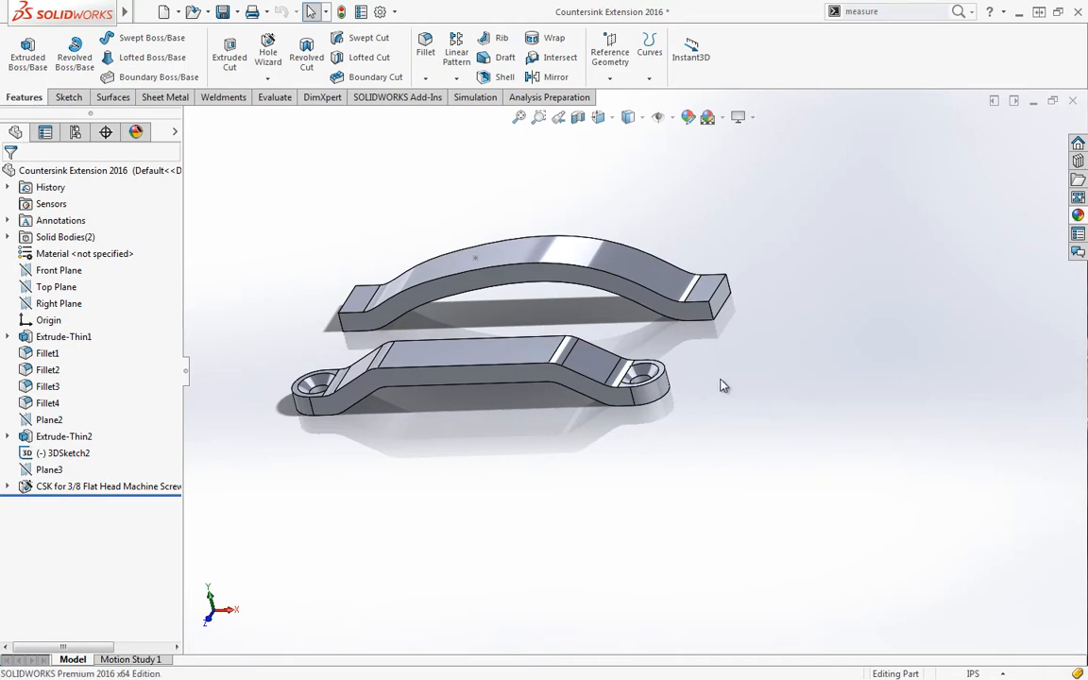
{"action": "mouse_move", "coordinate": [608, 415]}
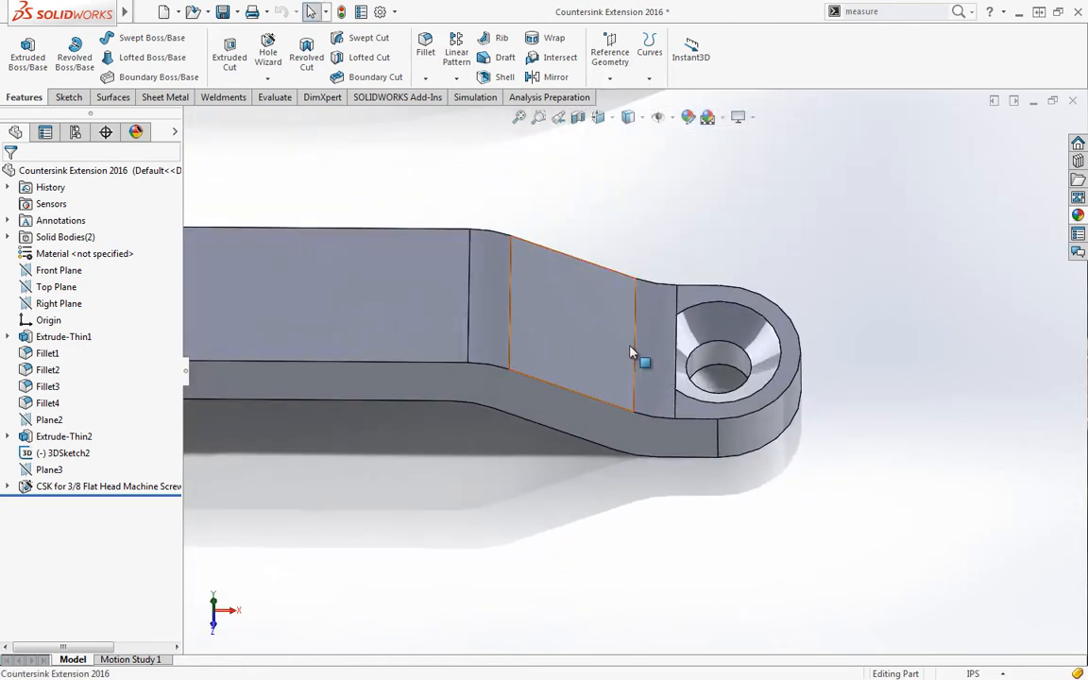
{"action": "right_click", "coordinate": [646, 363]}
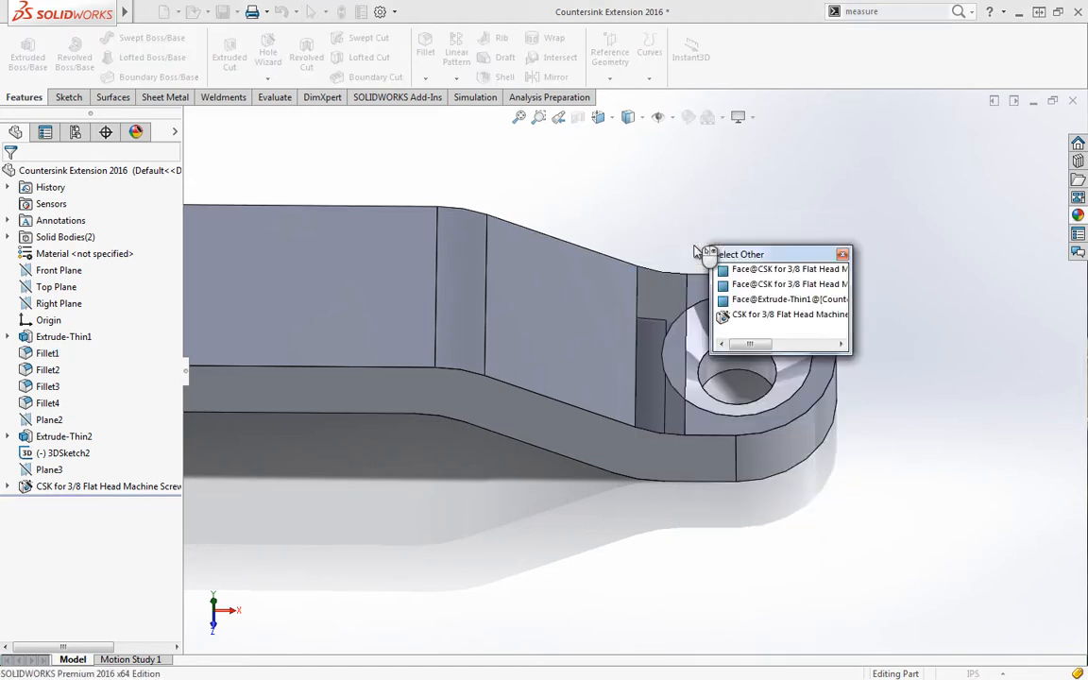
{"action": "mouse_move", "coordinate": [687, 357]}
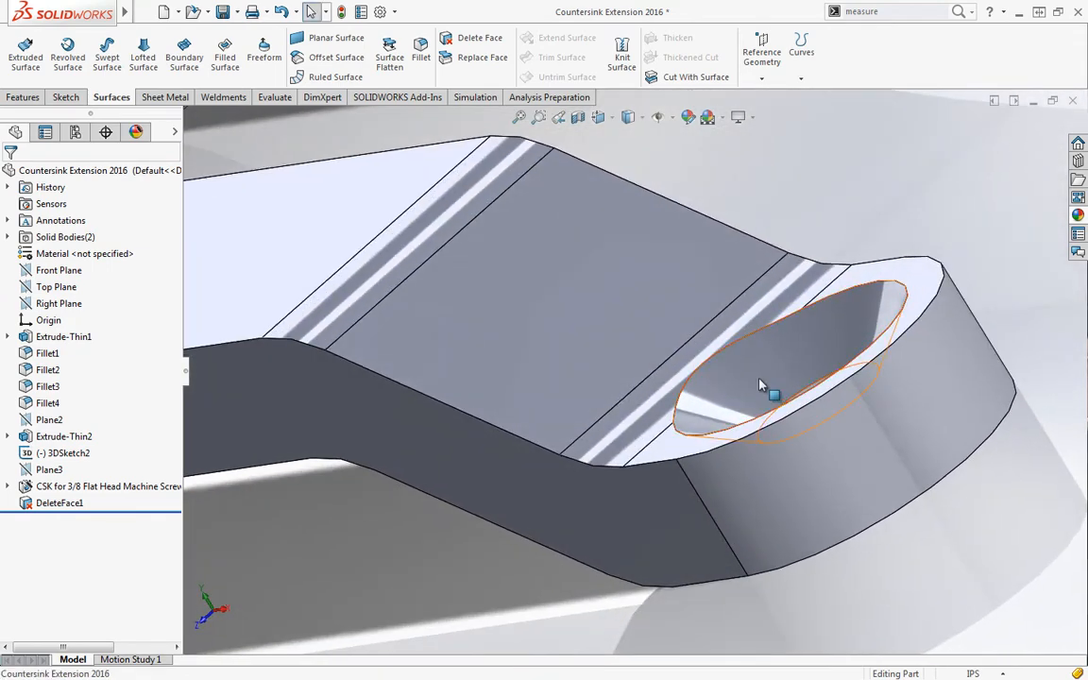
{"action": "mouse_move", "coordinate": [734, 376]}
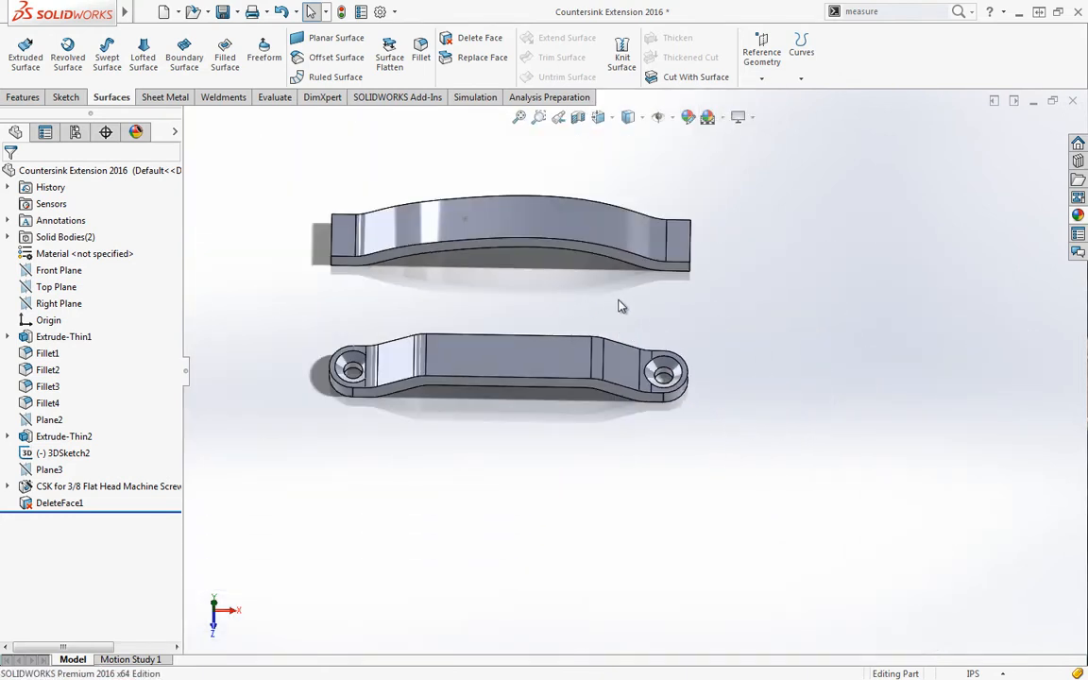
Place a 3/8 flat head countersunk Through All hole on the upper bracket's top face
{"action": "left_click", "coordinate": [23, 97]}
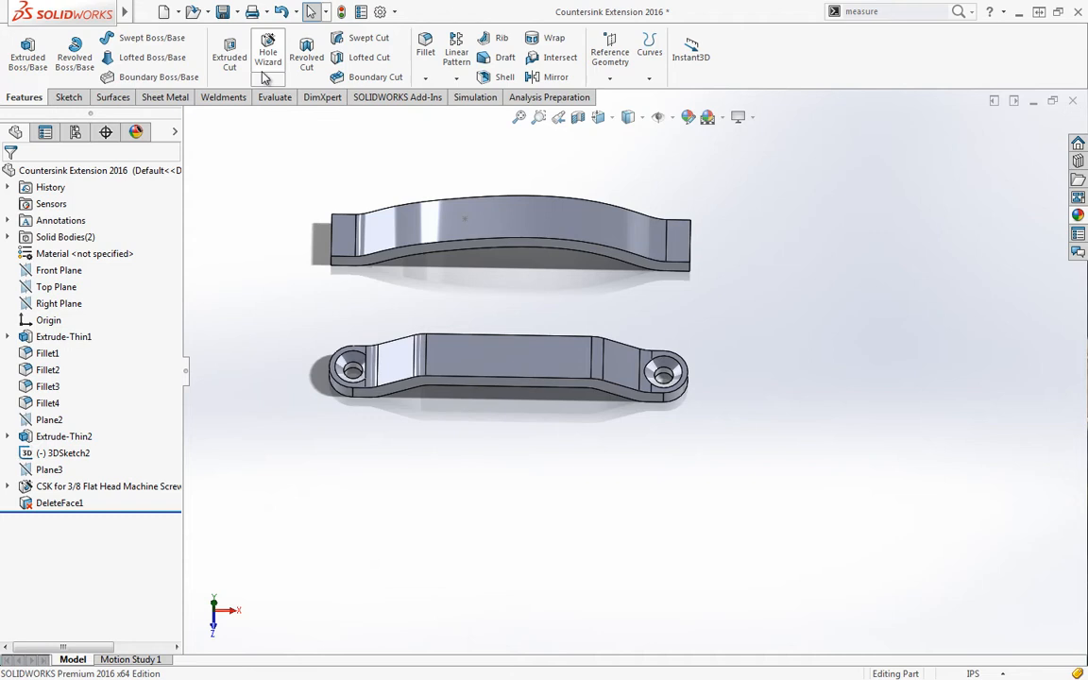
{"action": "left_click", "coordinate": [268, 49]}
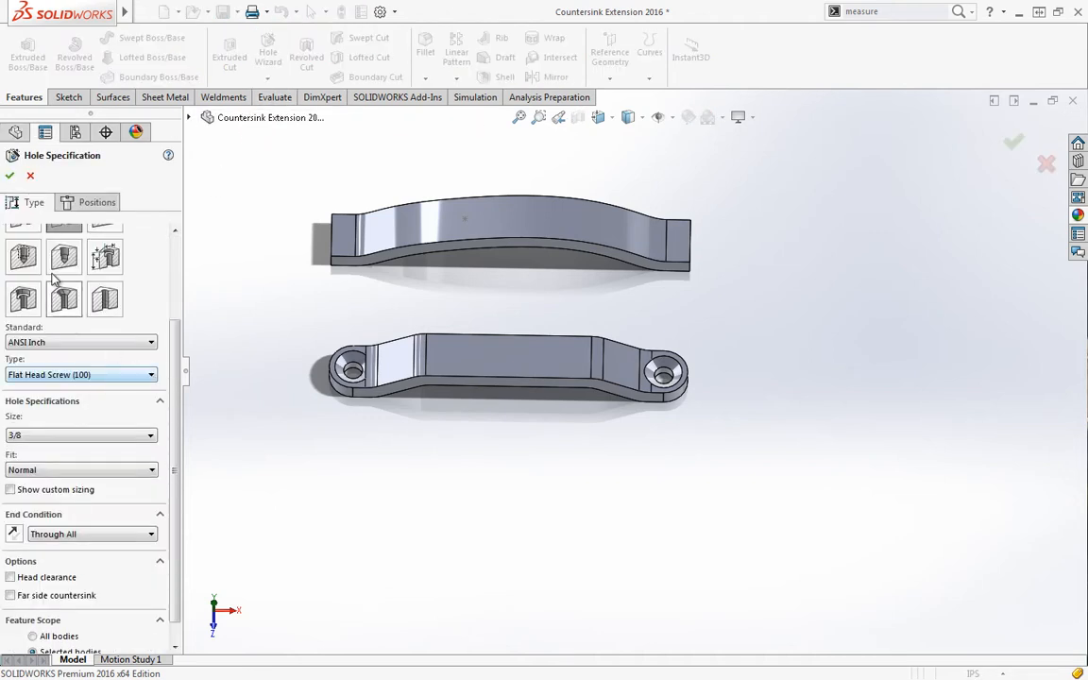
{"action": "mouse_move", "coordinate": [664, 242]}
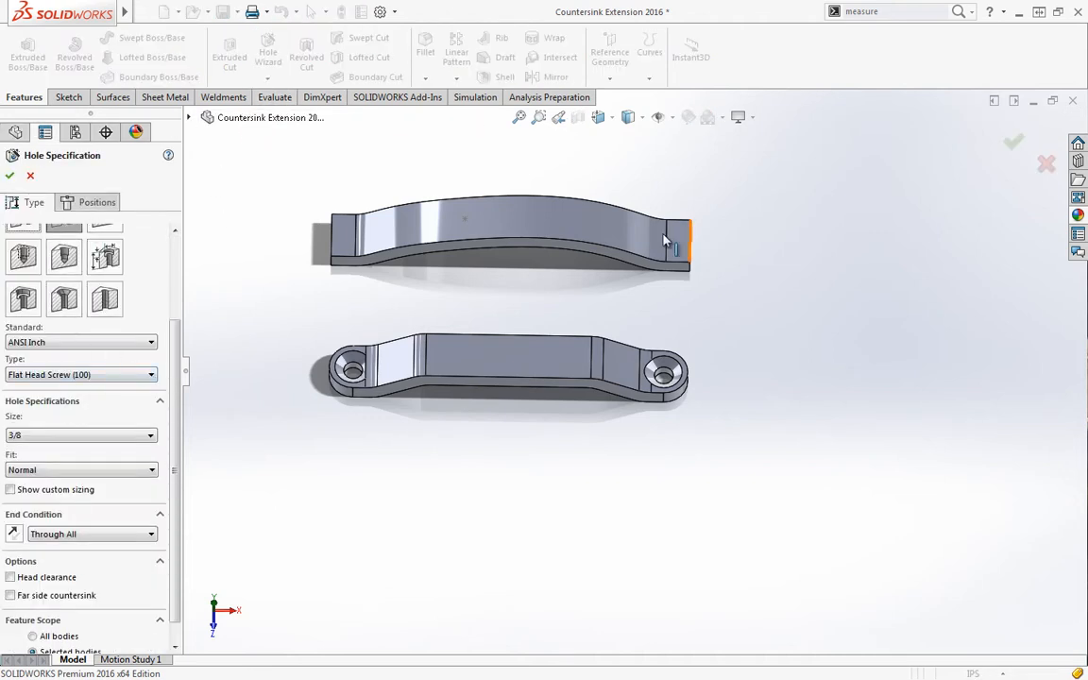
{"action": "left_click", "coordinate": [96, 202]}
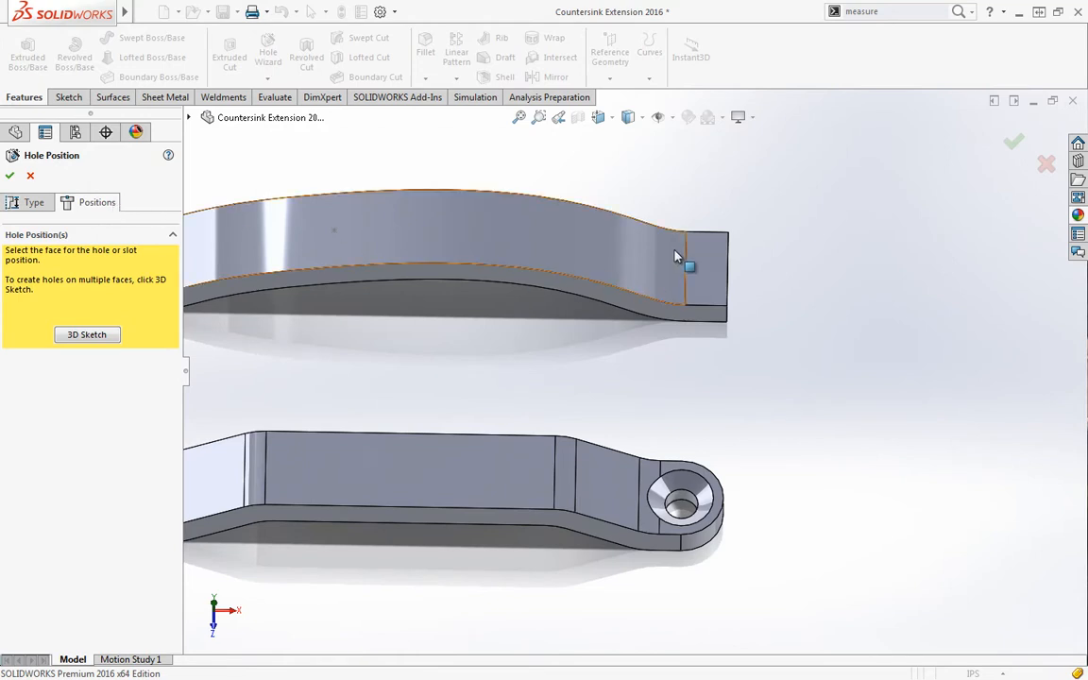
{"action": "left_click", "coordinate": [652, 260]}
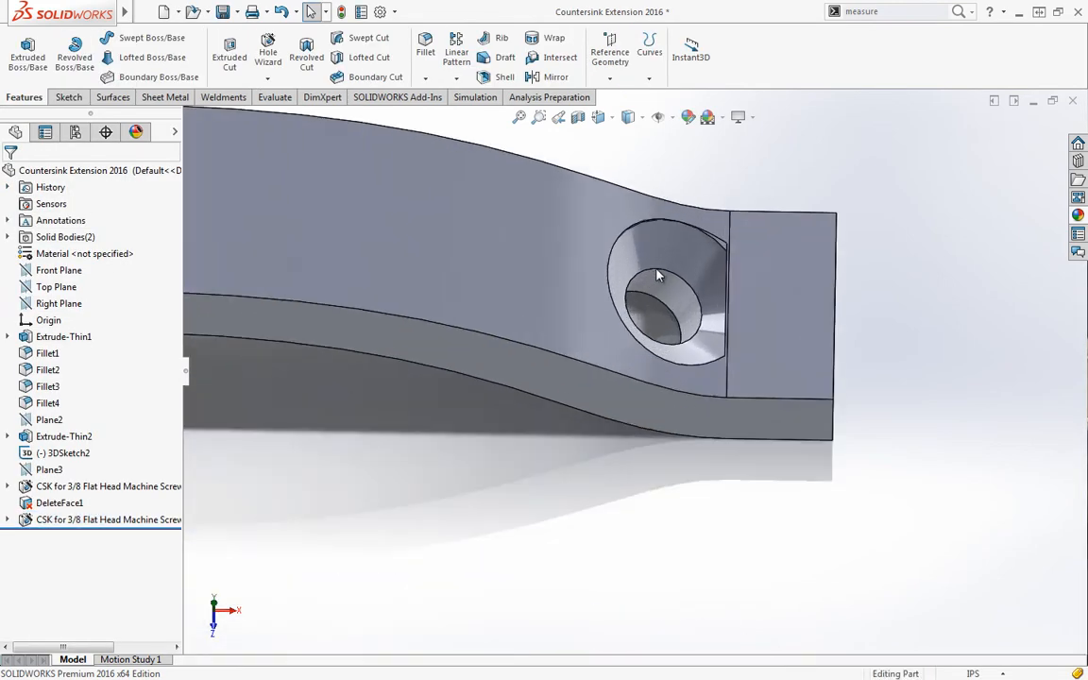
Delete and Patch the upper bracket's countersink face, which fails with a geometry error
{"action": "left_click_drag", "start_coordinate": [661, 283], "coordinate": [763, 217]}
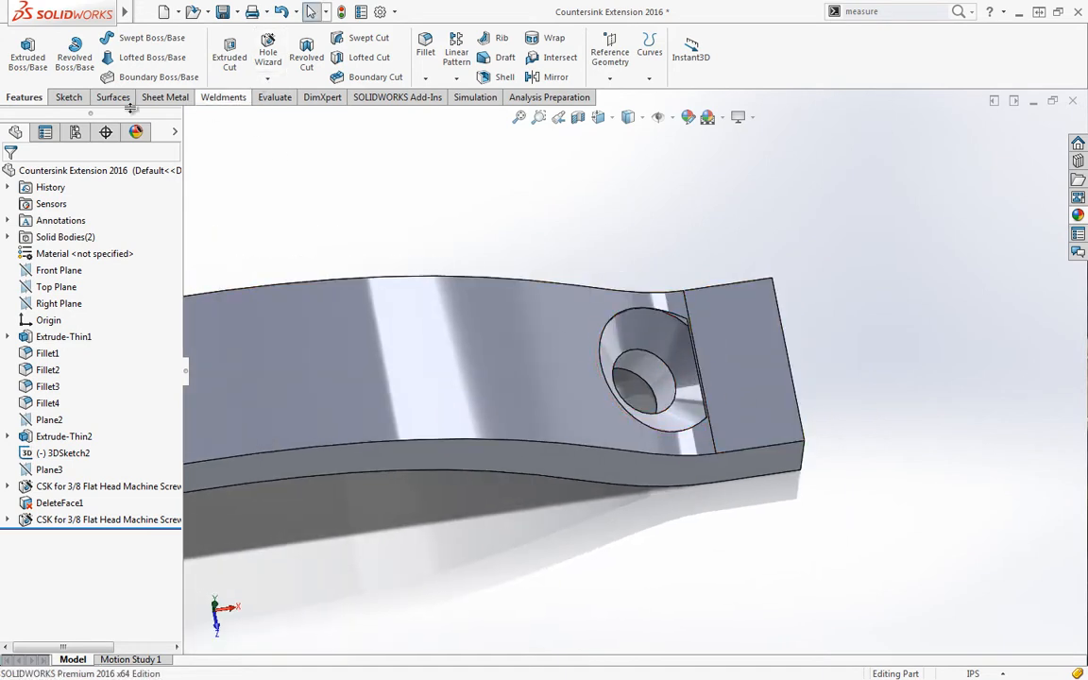
{"action": "left_click", "coordinate": [112, 97]}
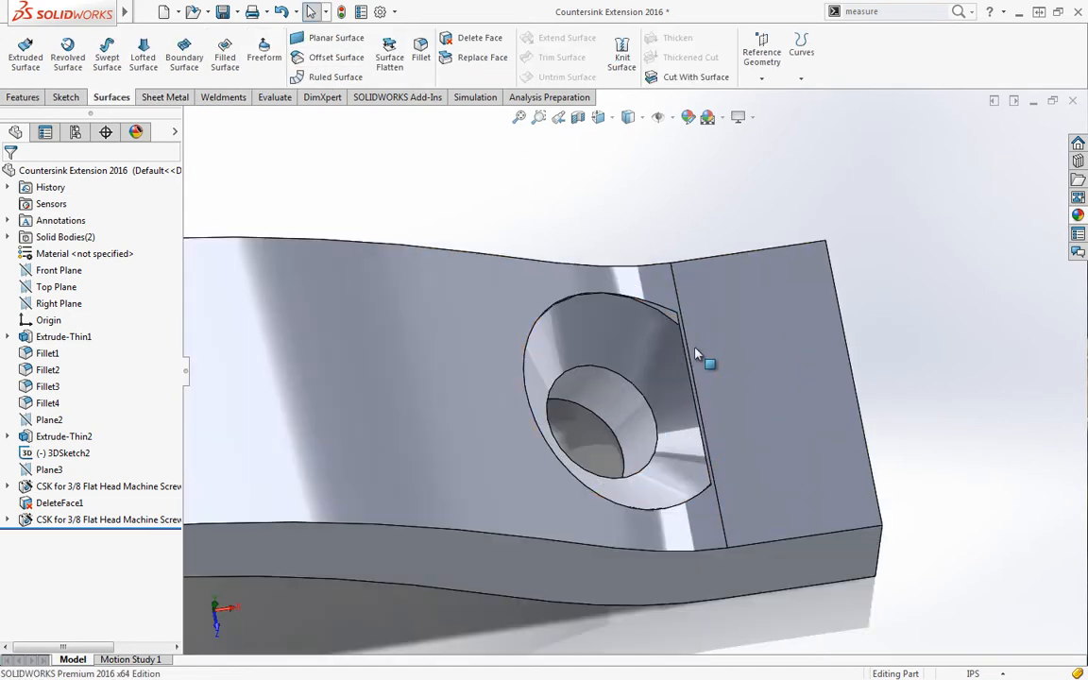
{"action": "right_click", "coordinate": [695, 355]}
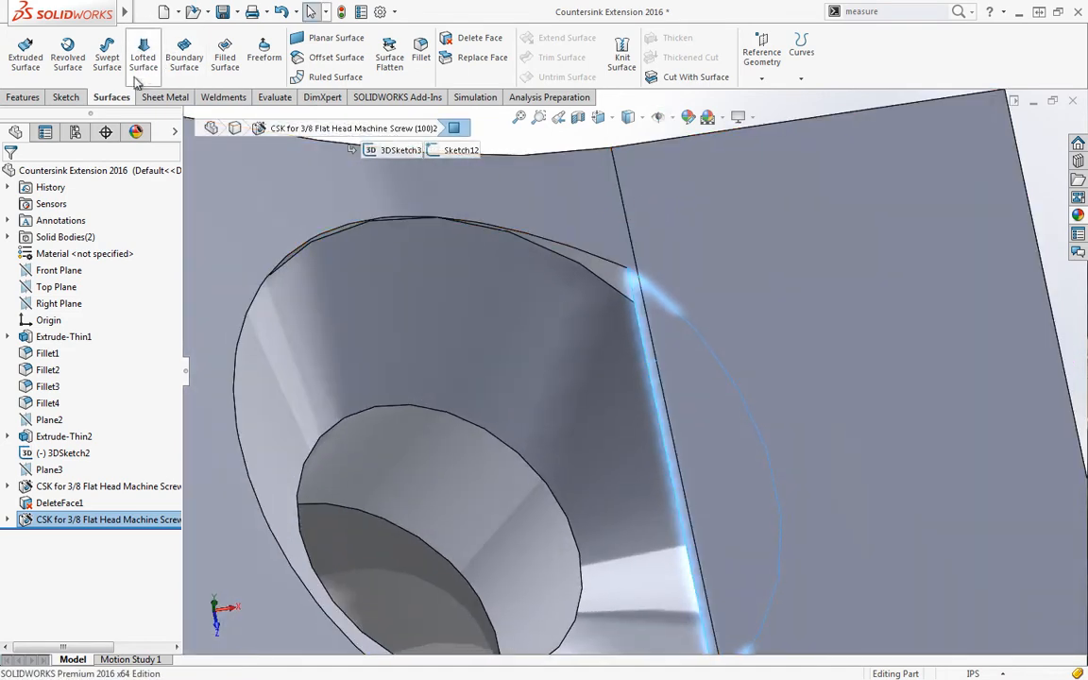
{"action": "mouse_move", "coordinate": [476, 38]}
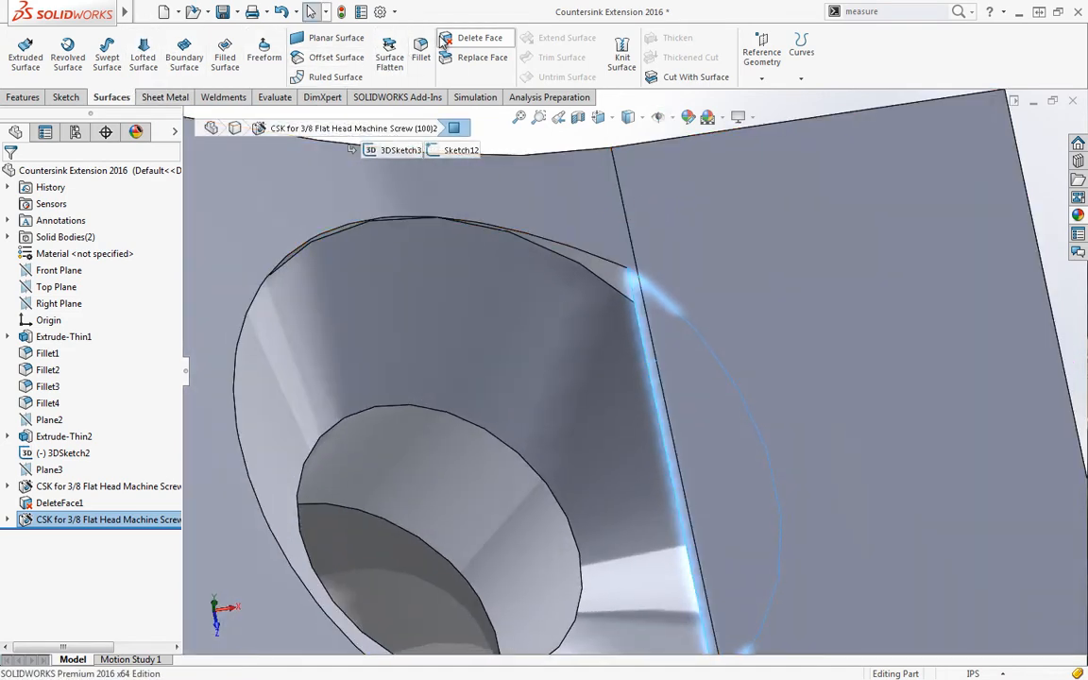
{"action": "left_click", "coordinate": [480, 38]}
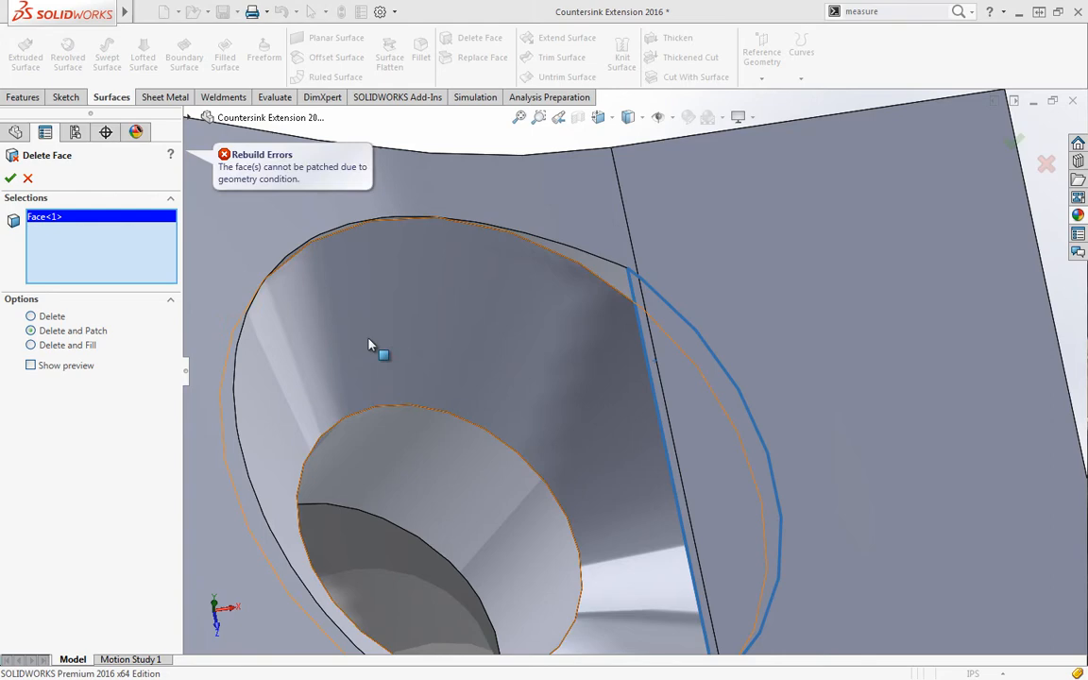
{"action": "left_click_drag", "start_coordinate": [369, 343], "coordinate": [681, 276]}
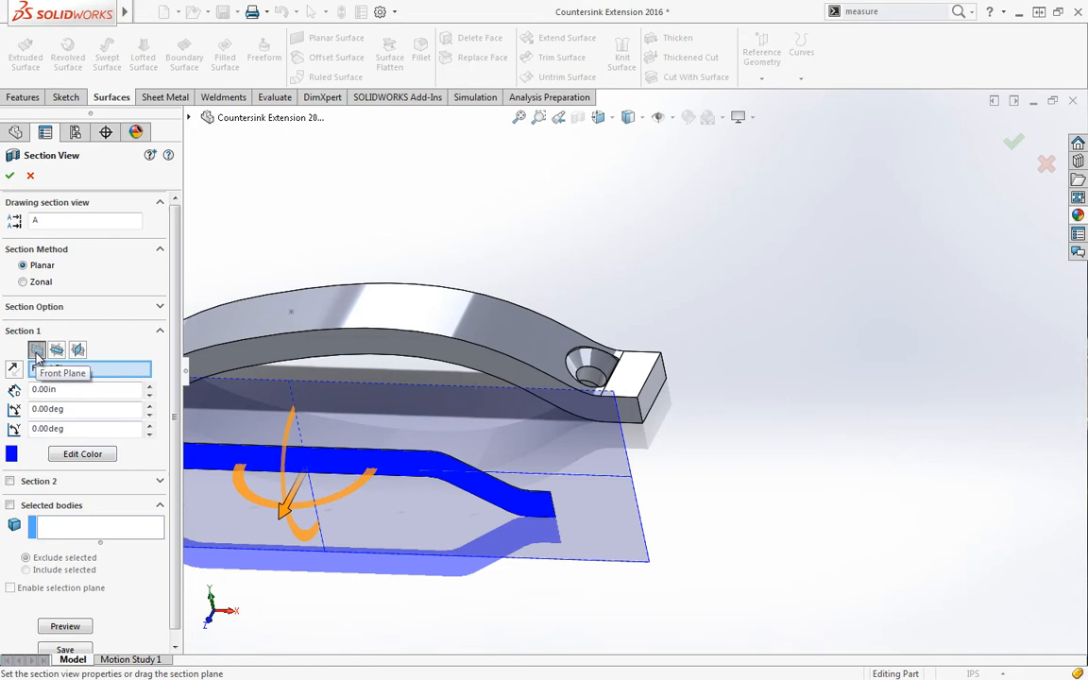
Inspect the sectioned bracket from below, then delete the raised end's face
{"action": "left_click_drag", "start_coordinate": [291, 500], "coordinate": [321, 450]}
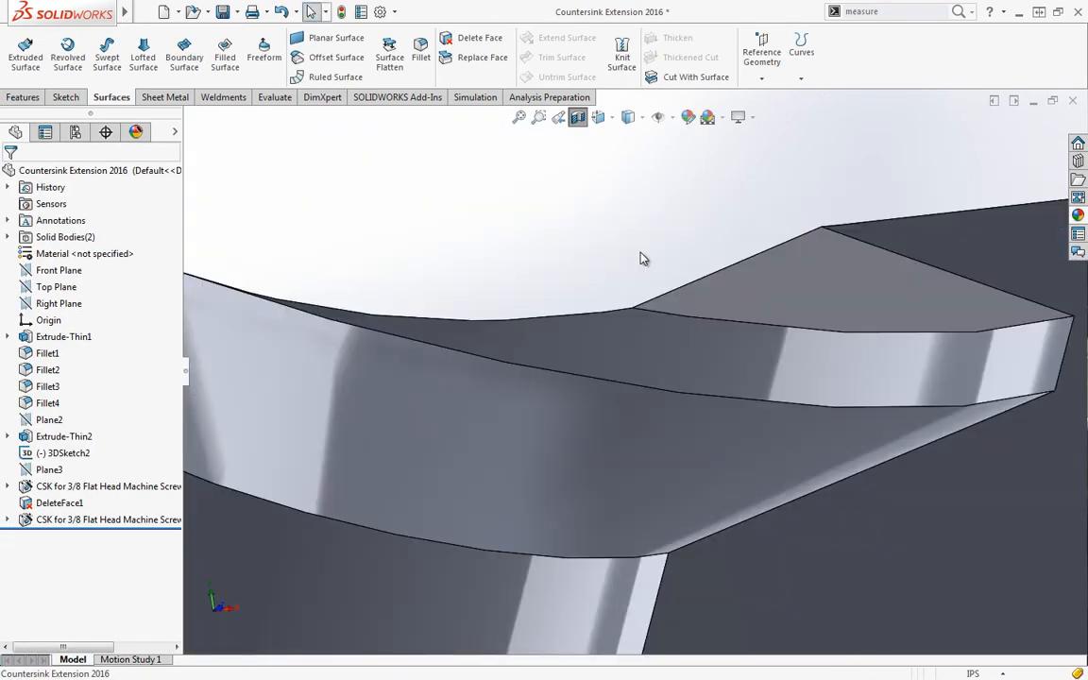
{"action": "left_click", "coordinate": [479, 38]}
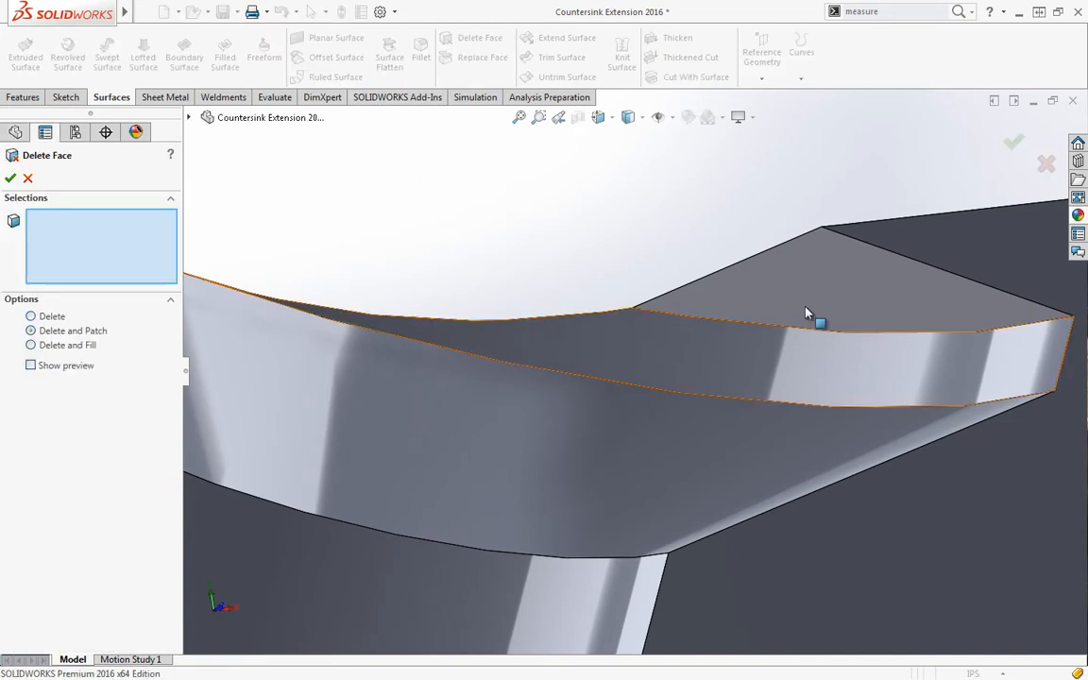
{"action": "left_click", "coordinate": [820, 321]}
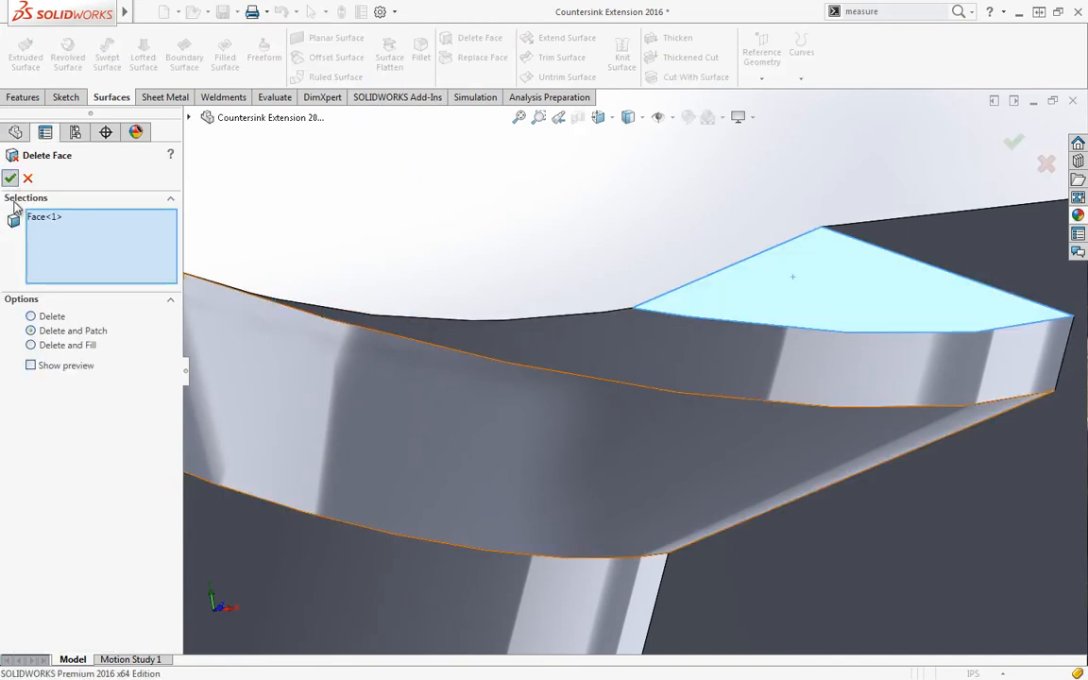
{"action": "left_click", "coordinate": [11, 177]}
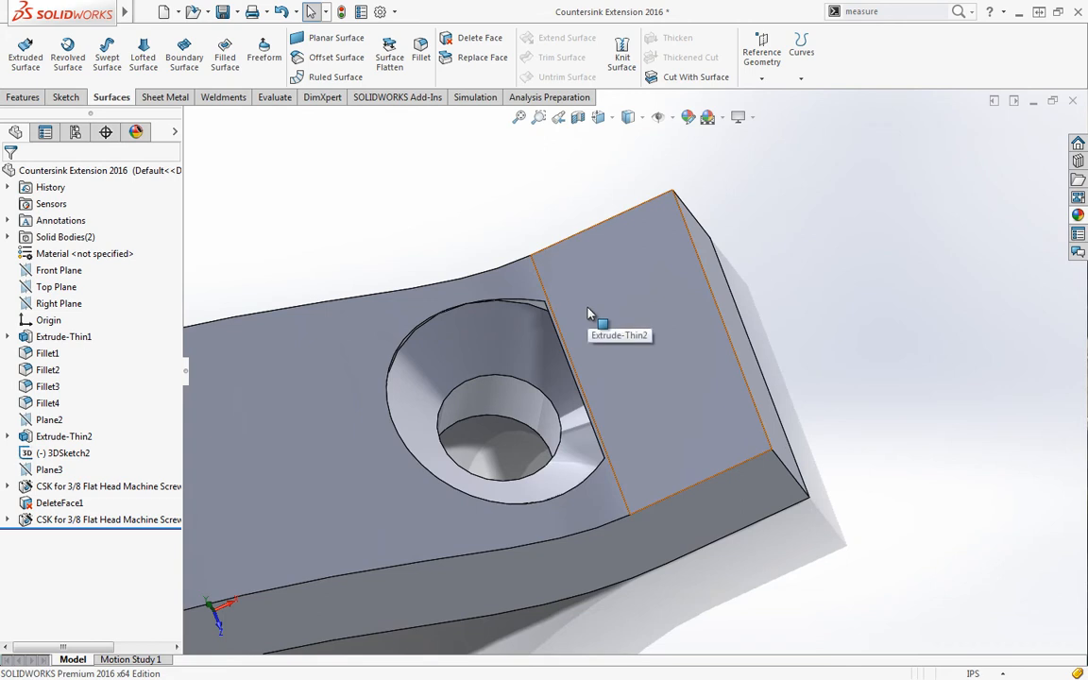
{"action": "mouse_move", "coordinate": [576, 332]}
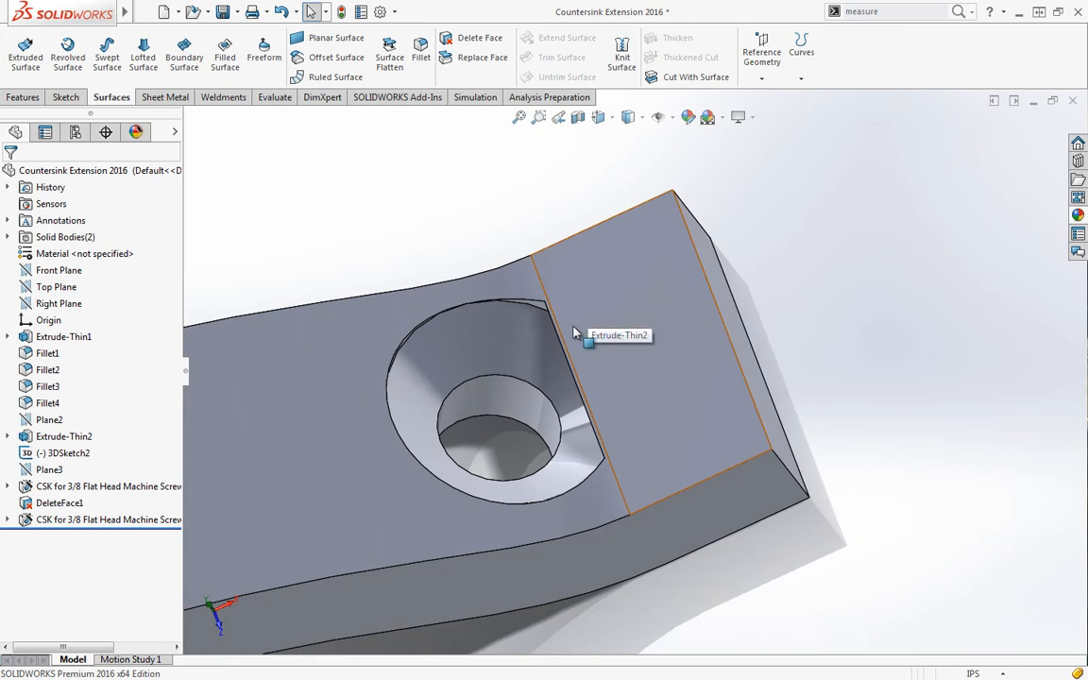
{"action": "mouse_move", "coordinate": [558, 351]}
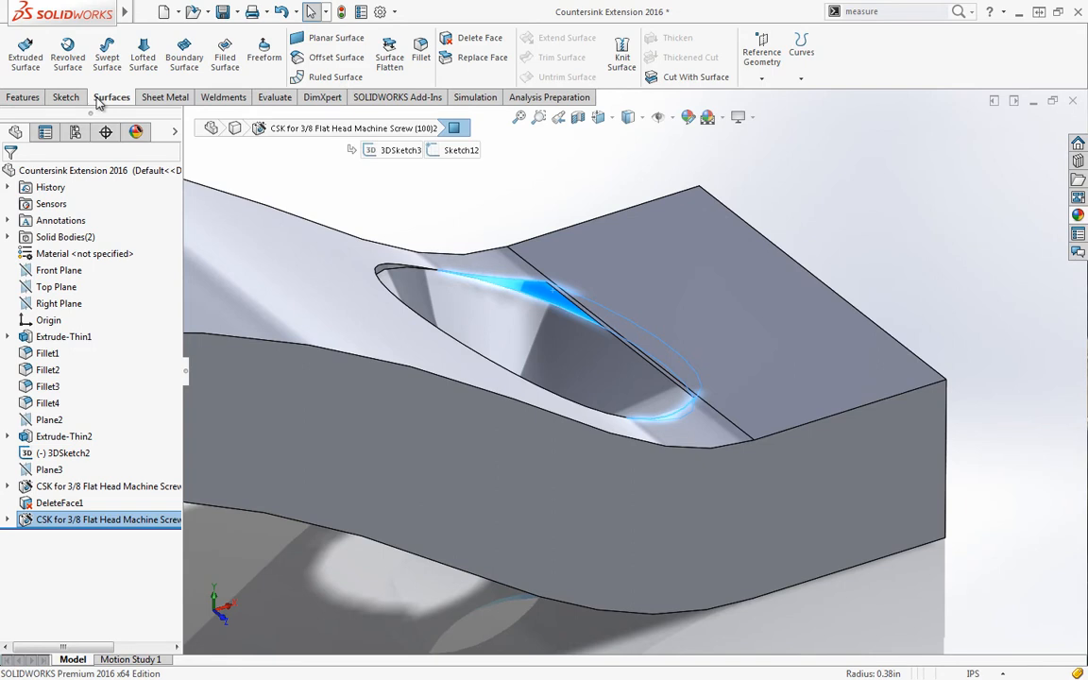
{"action": "mouse_move", "coordinate": [484, 57]}
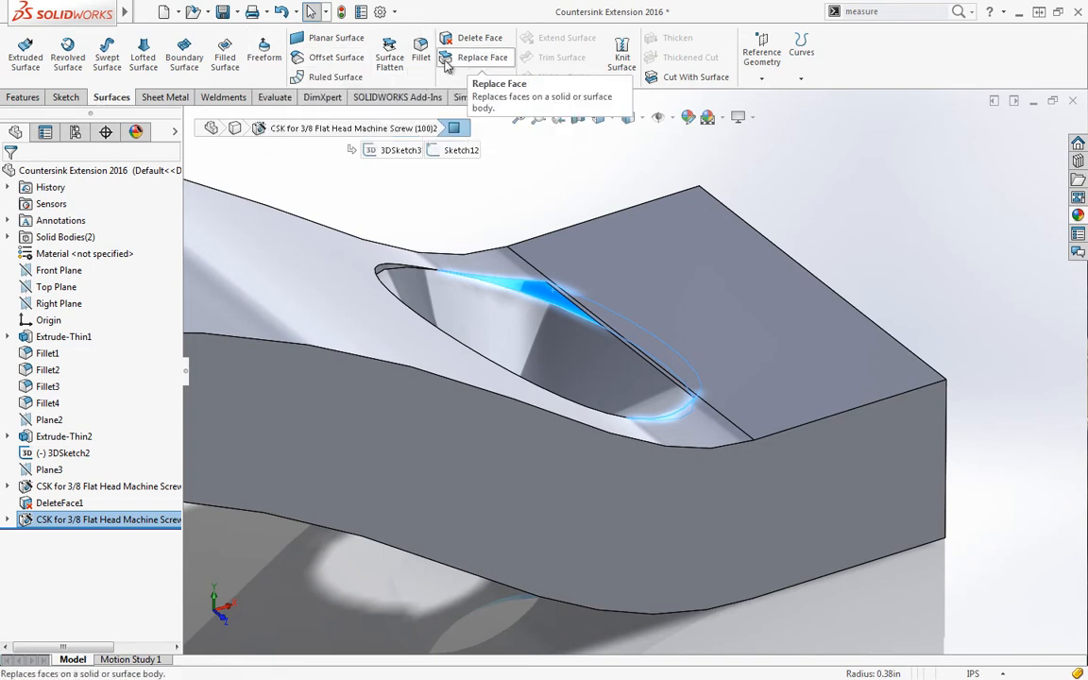
Create a 0.00in offset surface copy of the countersink face
{"action": "left_click", "coordinate": [336, 51]}
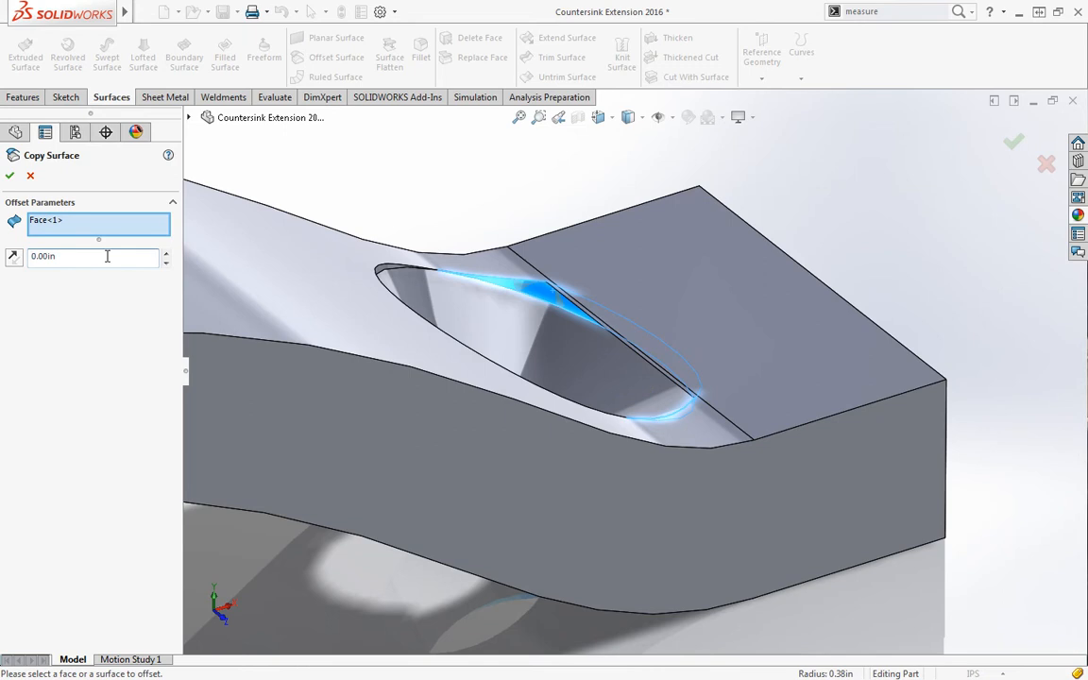
{"action": "mouse_move", "coordinate": [12, 176]}
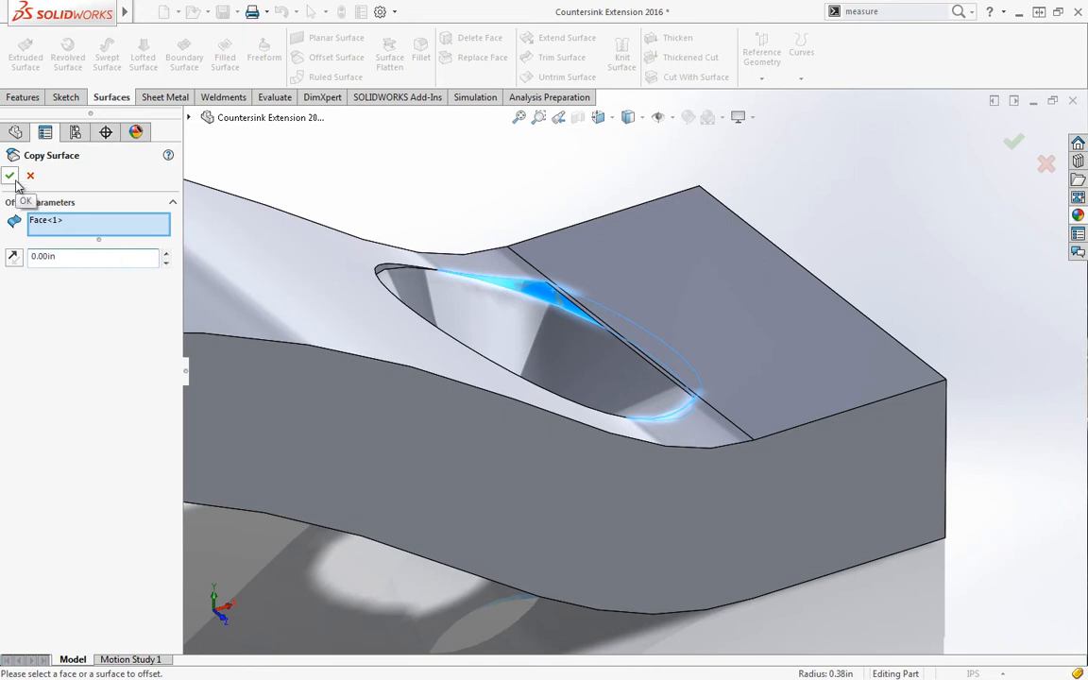
{"action": "left_click", "coordinate": [9, 176]}
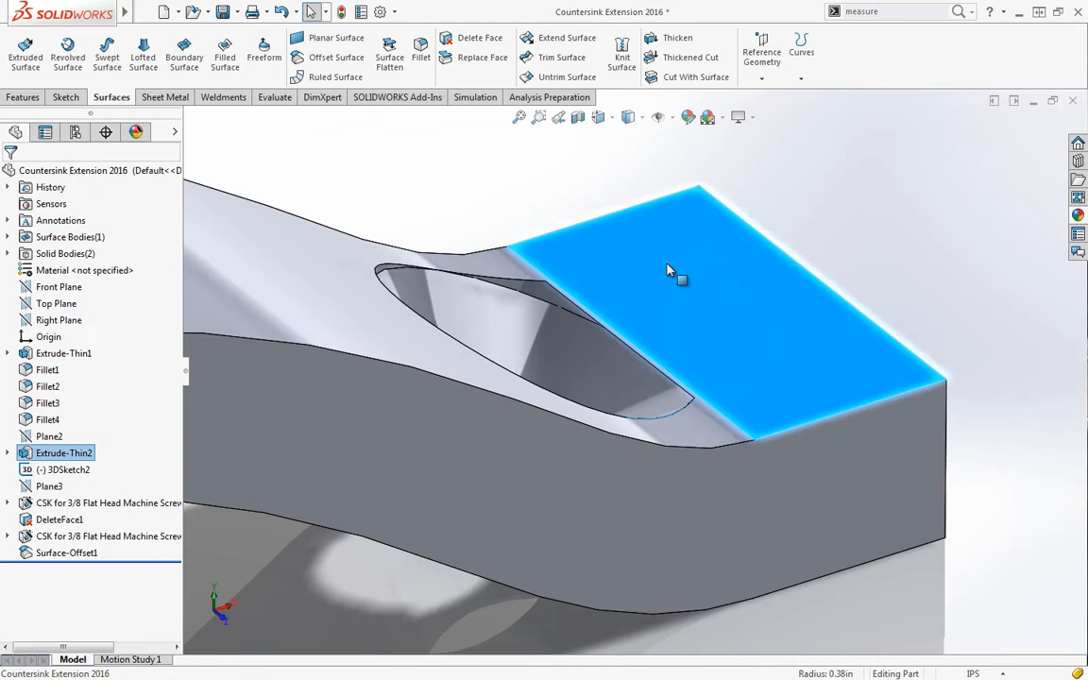
Hide the bracket solid body and dismiss the cannot-extend warning
{"action": "right_click", "coordinate": [680, 273]}
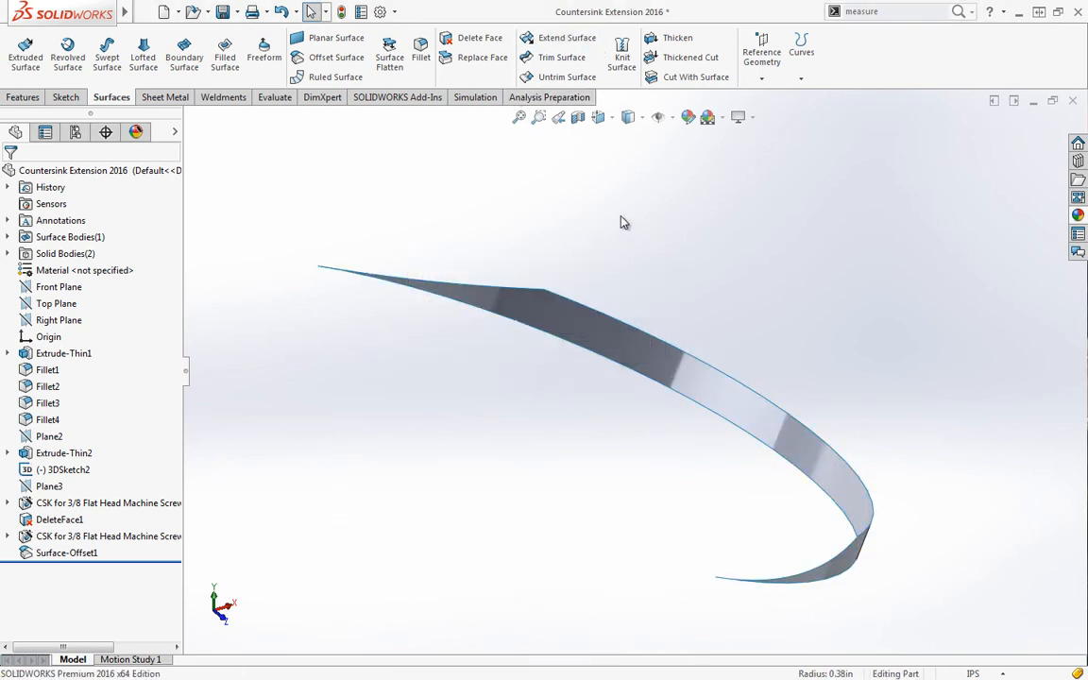
{"action": "left_click", "coordinate": [566, 41]}
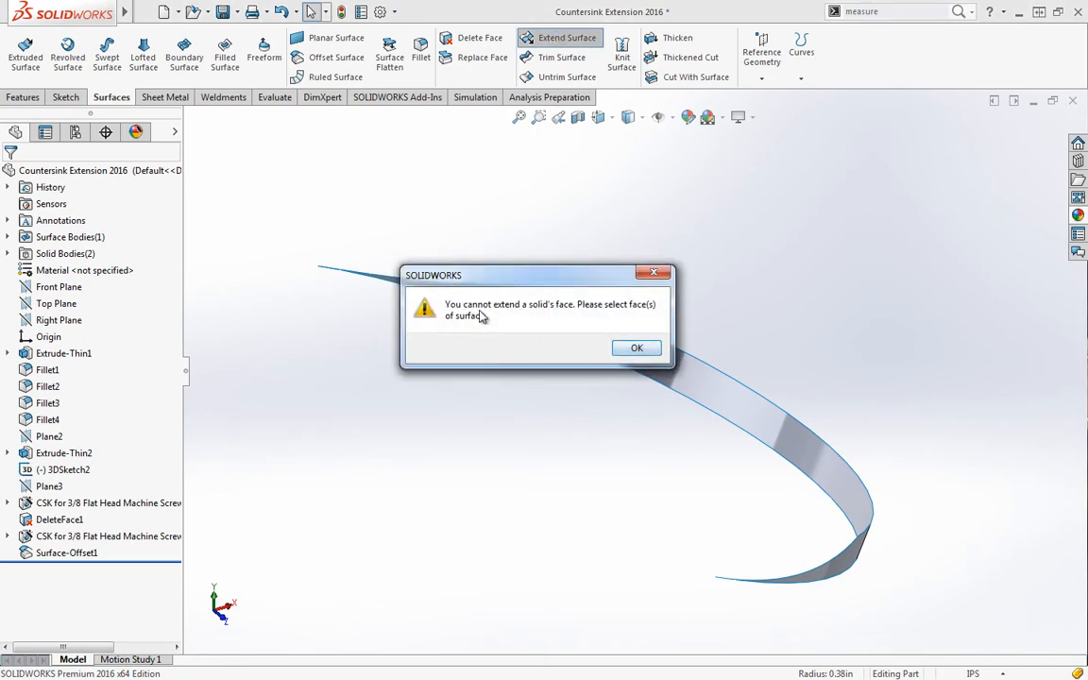
{"action": "mouse_move", "coordinate": [495, 324]}
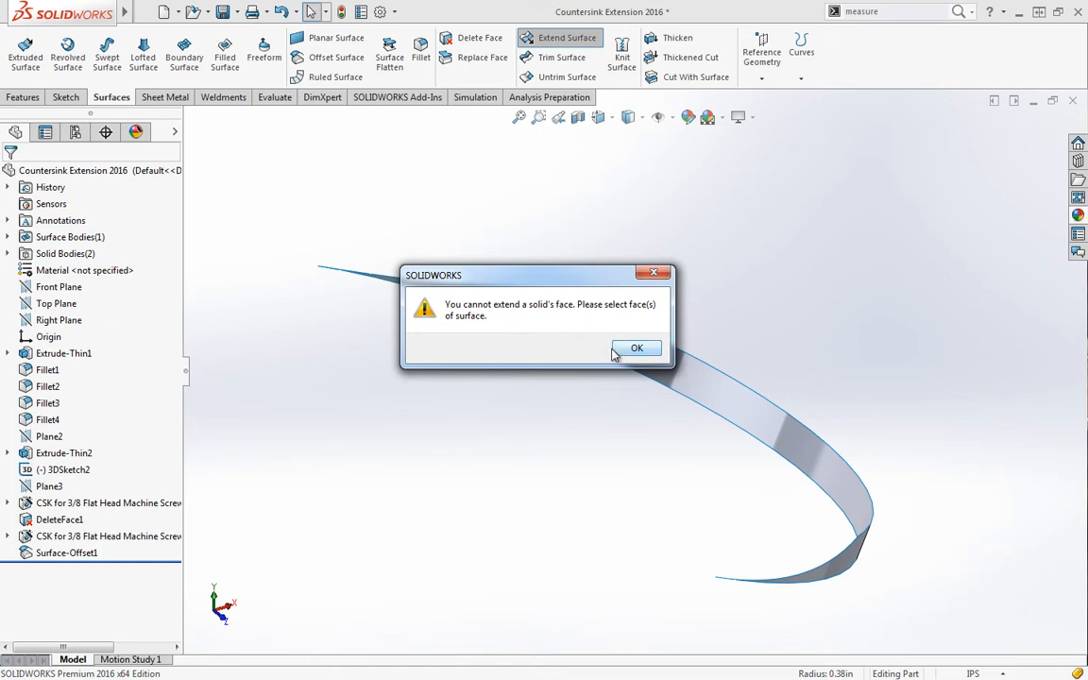
{"action": "left_click", "coordinate": [636, 347]}
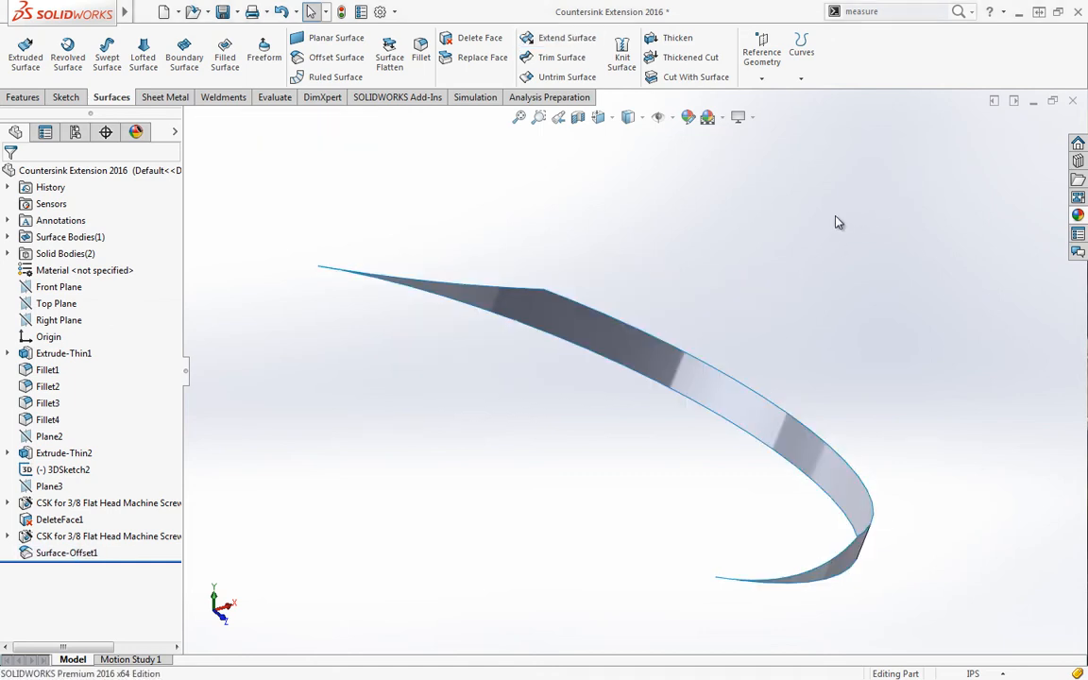
Extend the copied surface's edges outward by 0.20in
{"action": "left_click", "coordinate": [567, 41]}
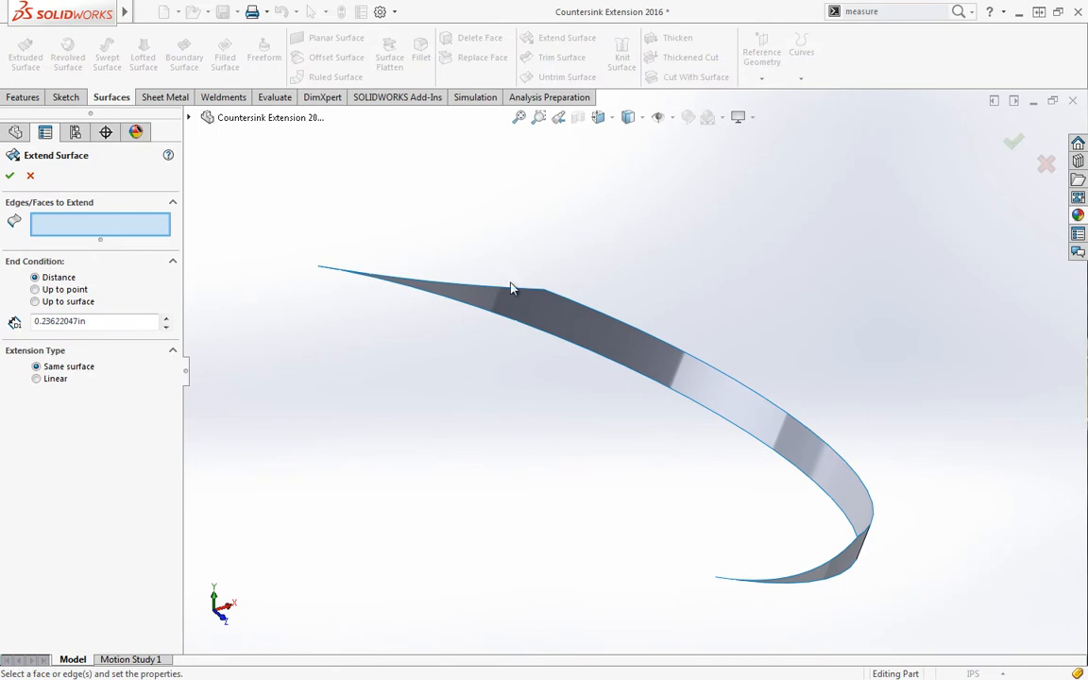
{"action": "left_click", "coordinate": [676, 368]}
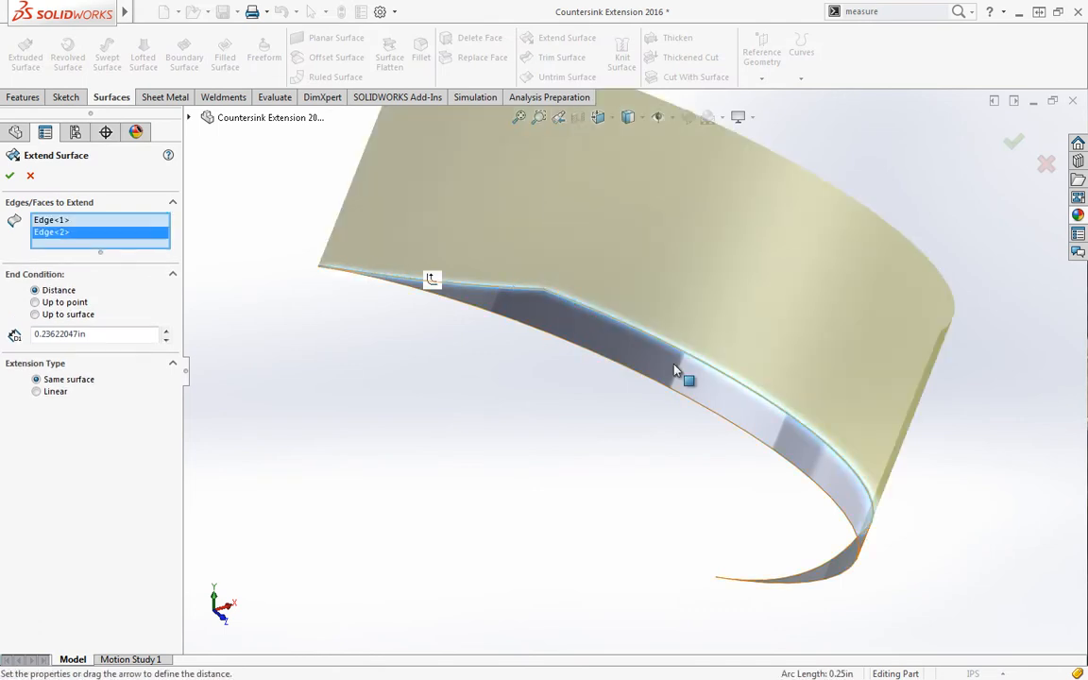
{"action": "mouse_move", "coordinate": [850, 555]}
{"action": "type", "text": ".2"}
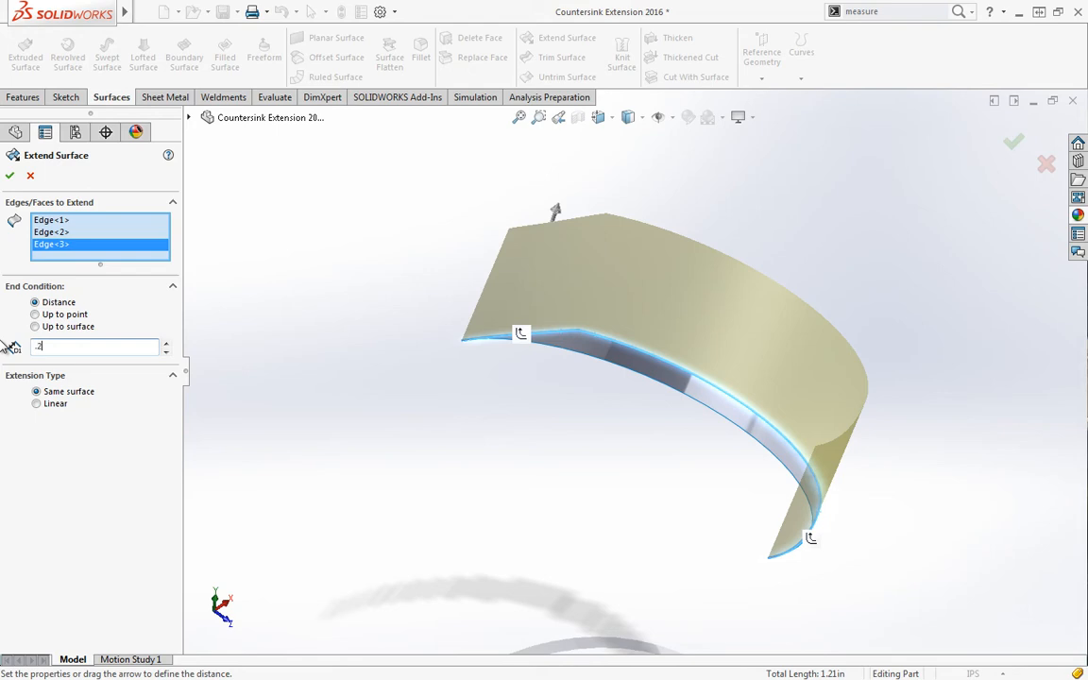
{"action": "type", "text": "0.20in"}
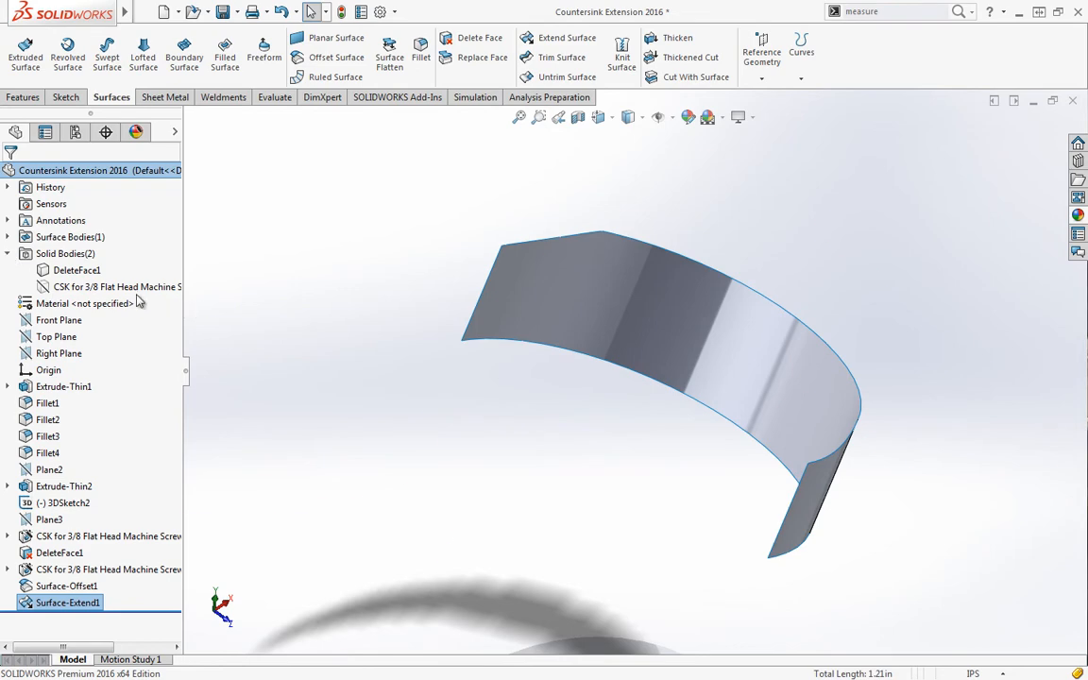
Show the body, cut it with Surface-Extend1, then undo hiding the body
{"action": "left_click", "coordinate": [117, 287]}
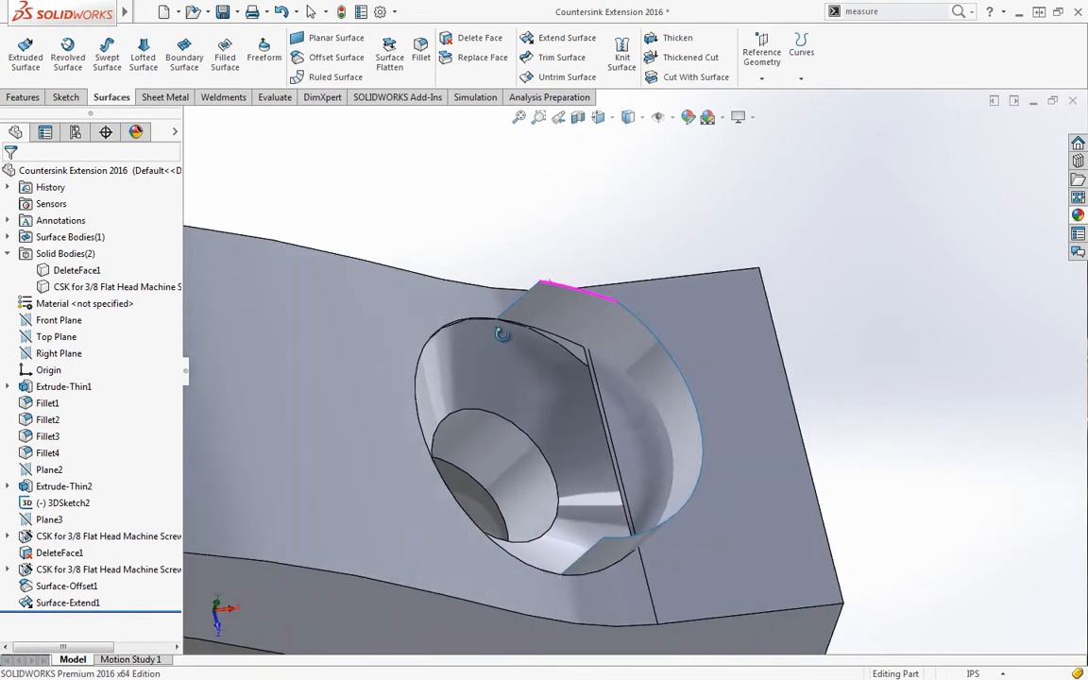
{"action": "mouse_move", "coordinate": [638, 395]}
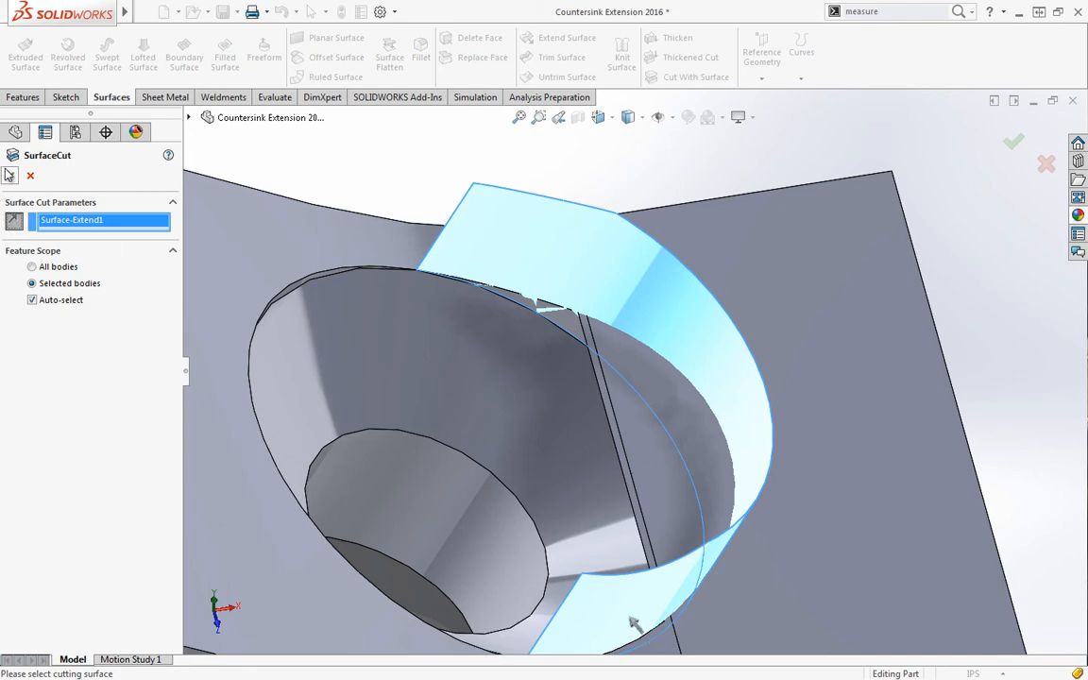
{"action": "left_click", "coordinate": [1013, 142]}
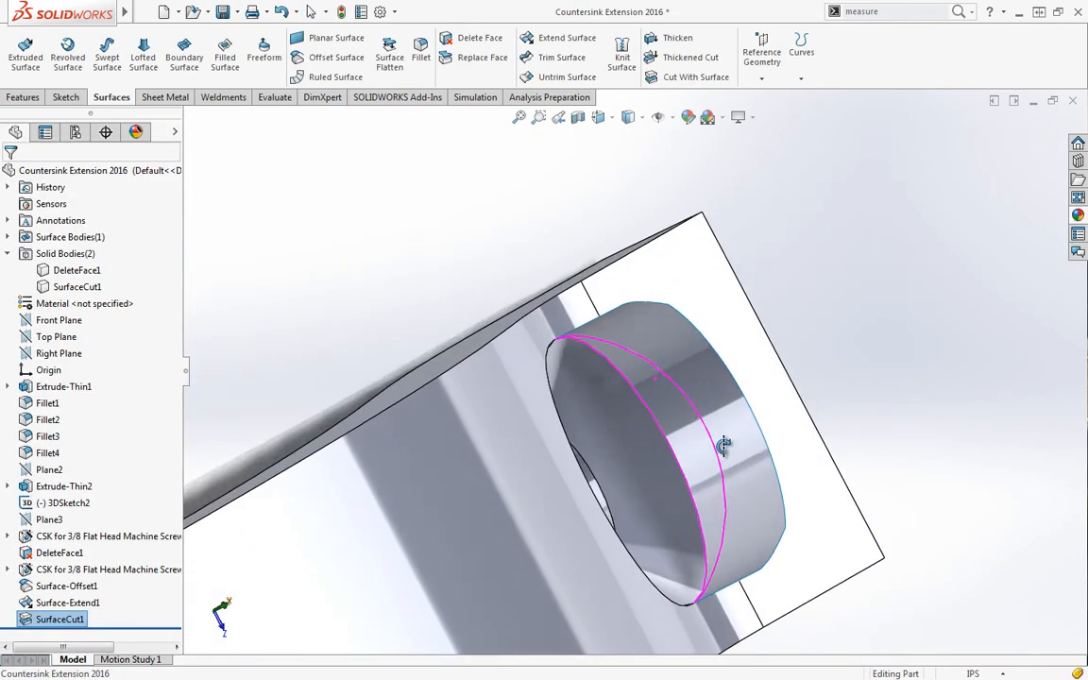
{"action": "right_click", "coordinate": [718, 443]}
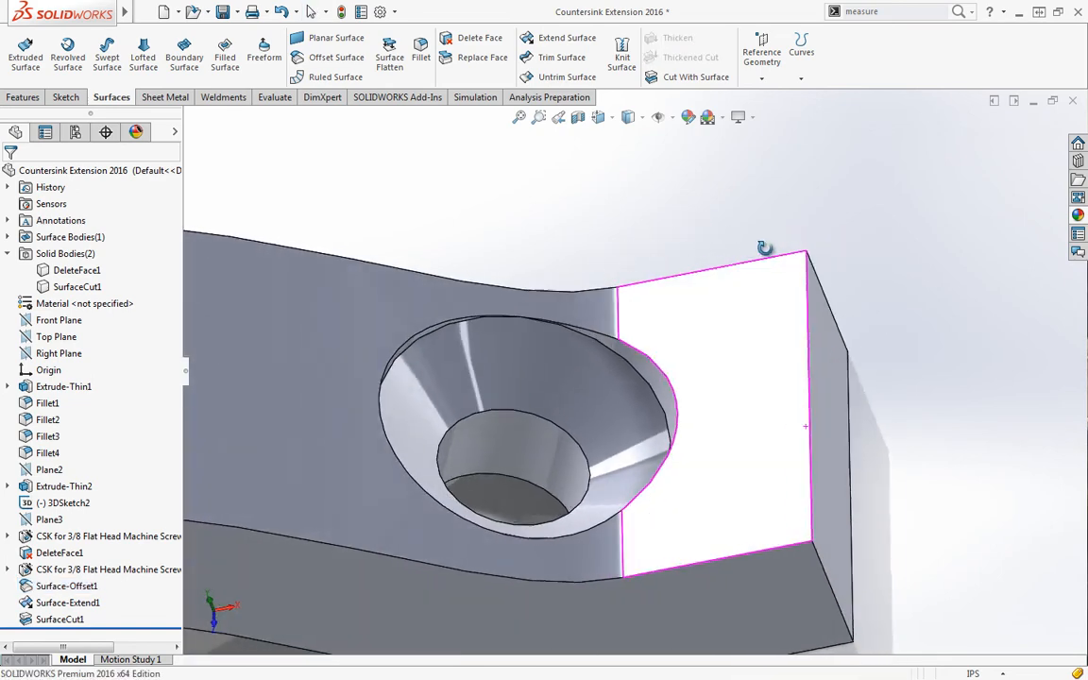
{"action": "left_click", "coordinate": [170, 12]}
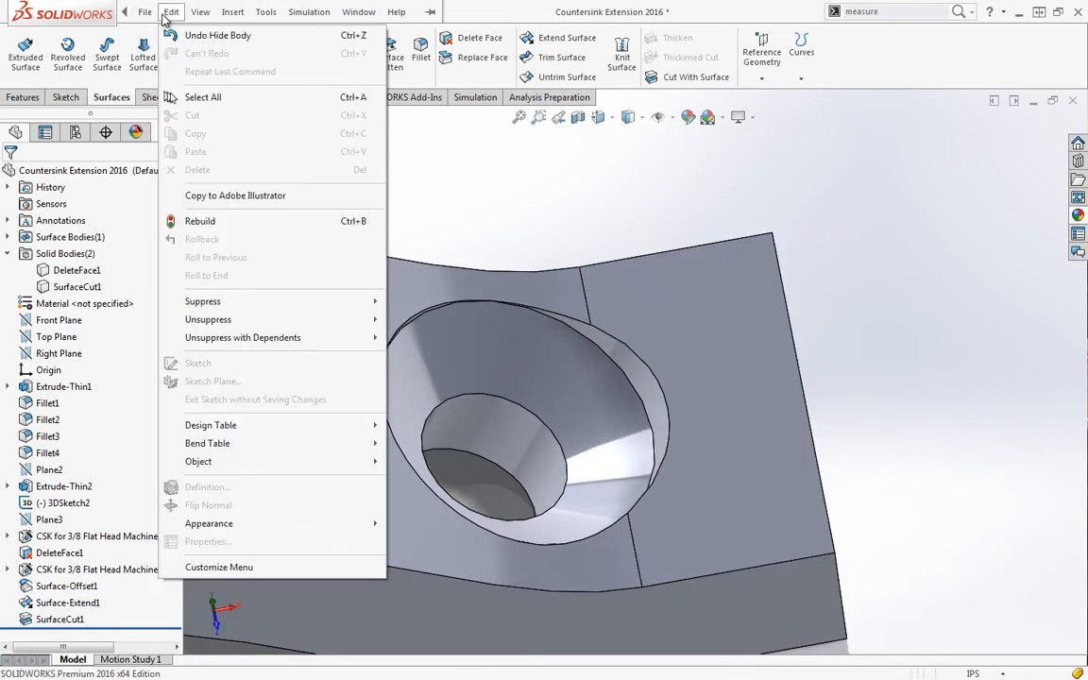
{"action": "left_click", "coordinate": [61, 619]}
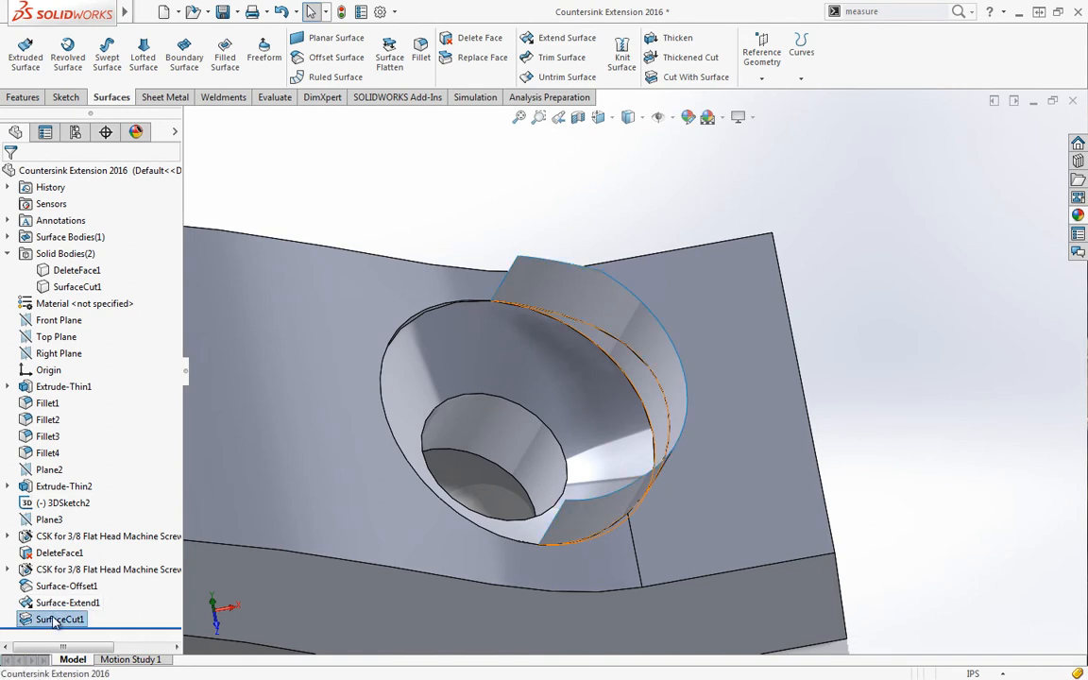
Suppress SurfaceCut1 and make Surface-Extend1 visible again
{"action": "double_click", "coordinate": [60, 619]}
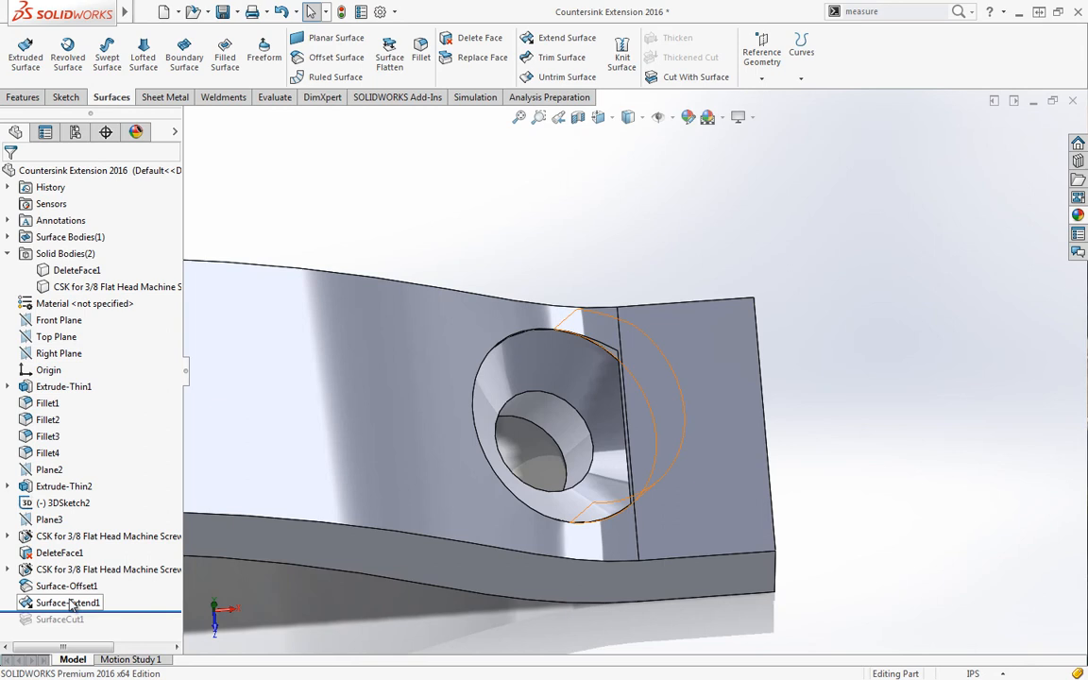
{"action": "right_click", "coordinate": [68, 602]}
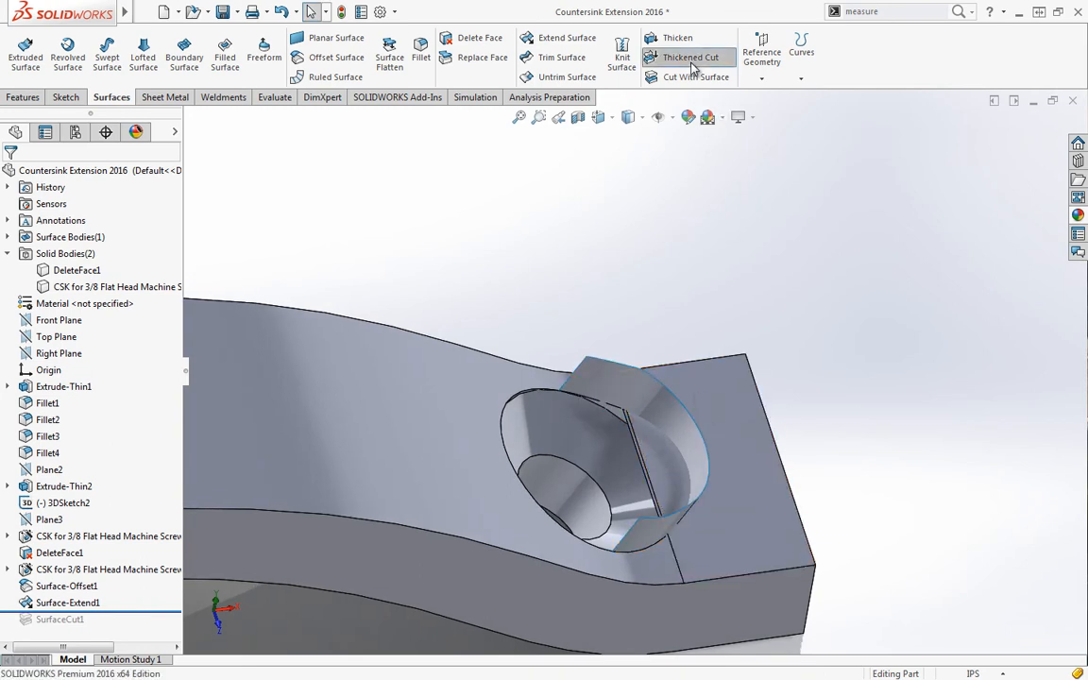
Make a 0.01in thickened cut from Surface-Extend1, keeping both bracket bodies
{"action": "left_click", "coordinate": [688, 57]}
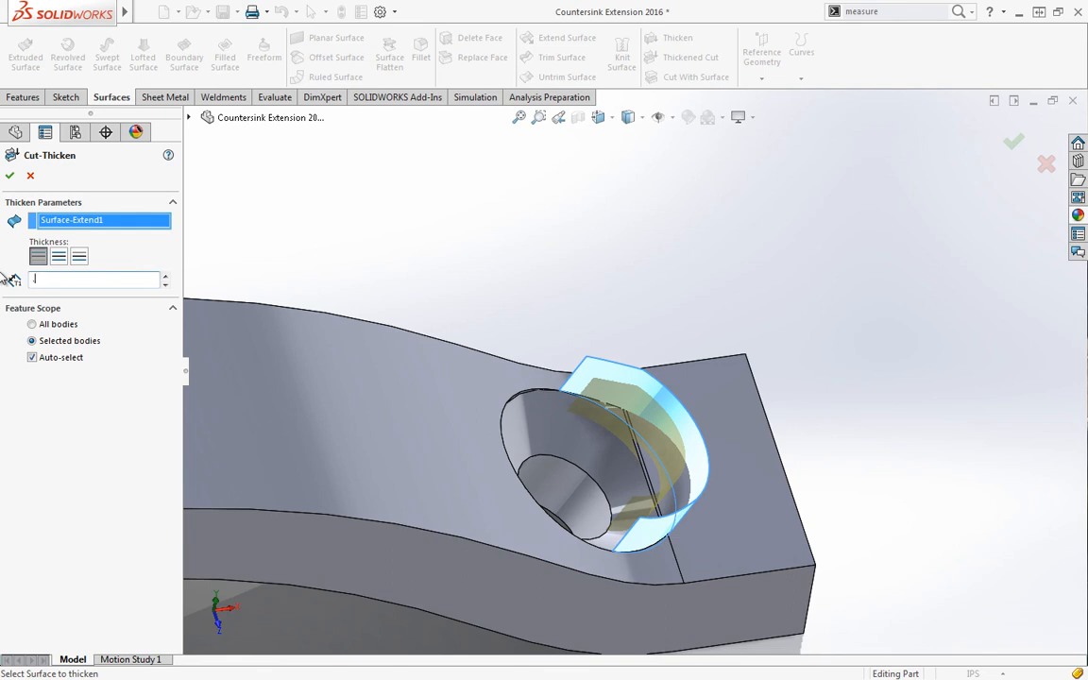
{"action": "type", "text": "0.01in"}
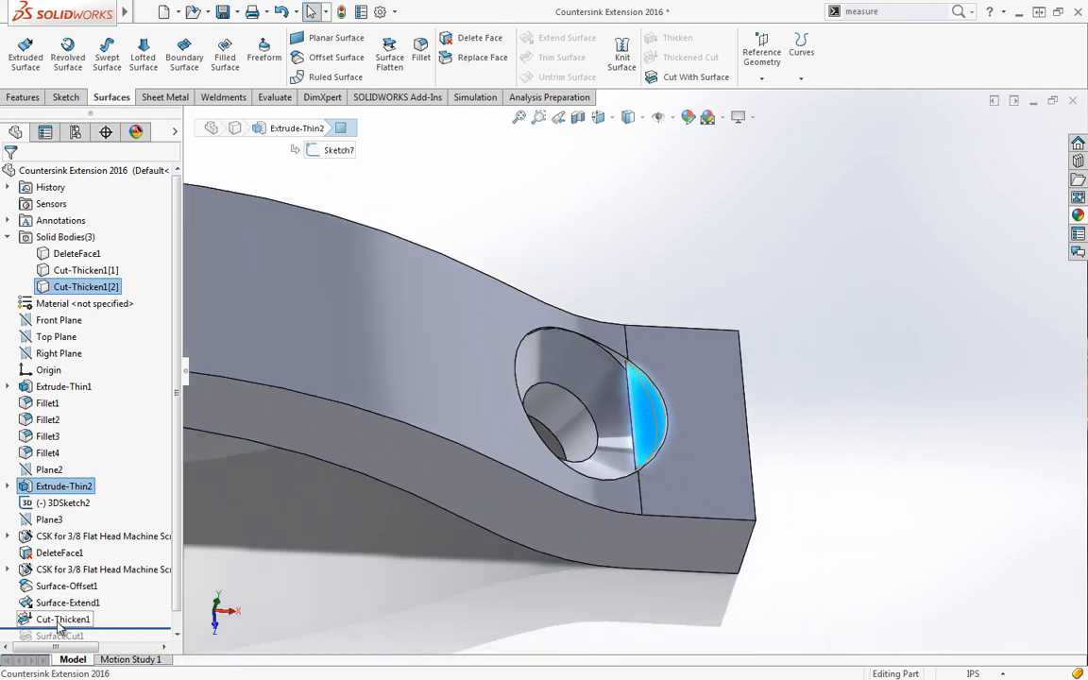
{"action": "double_click", "coordinate": [63, 620]}
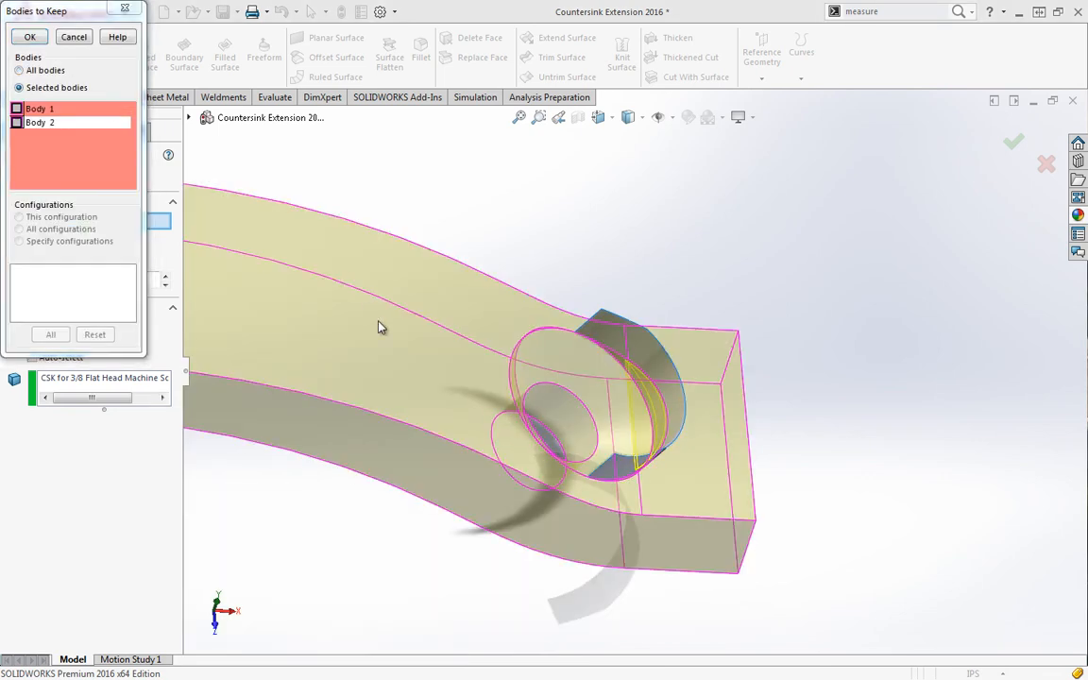
{"action": "left_click", "coordinate": [17, 108]}
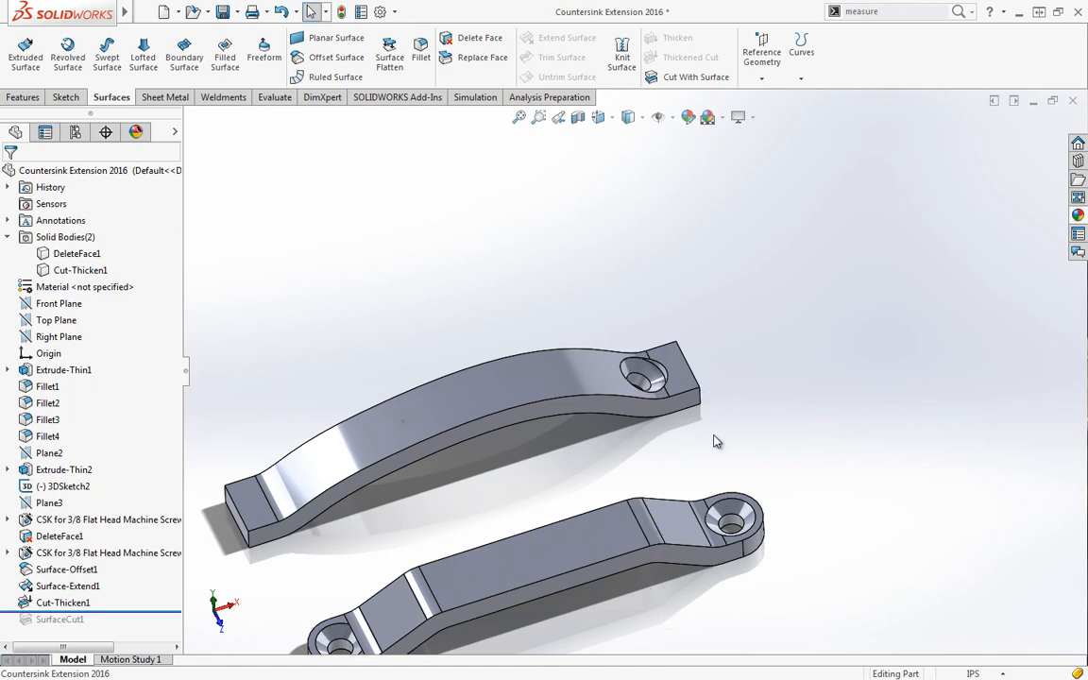
{"action": "mouse_move", "coordinate": [737, 500]}
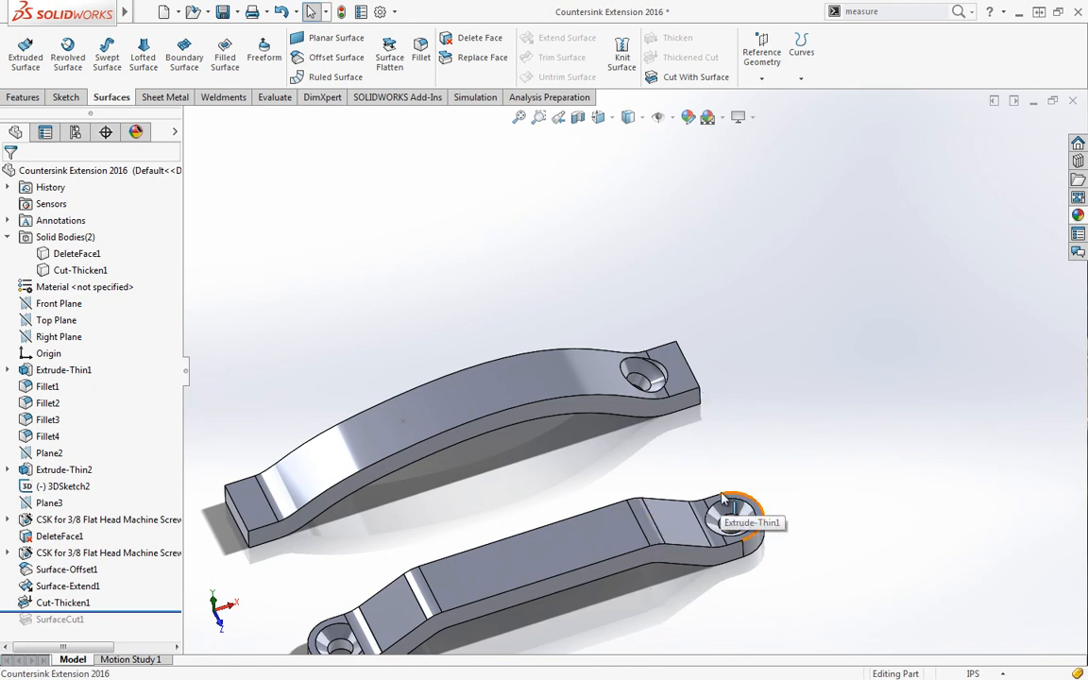